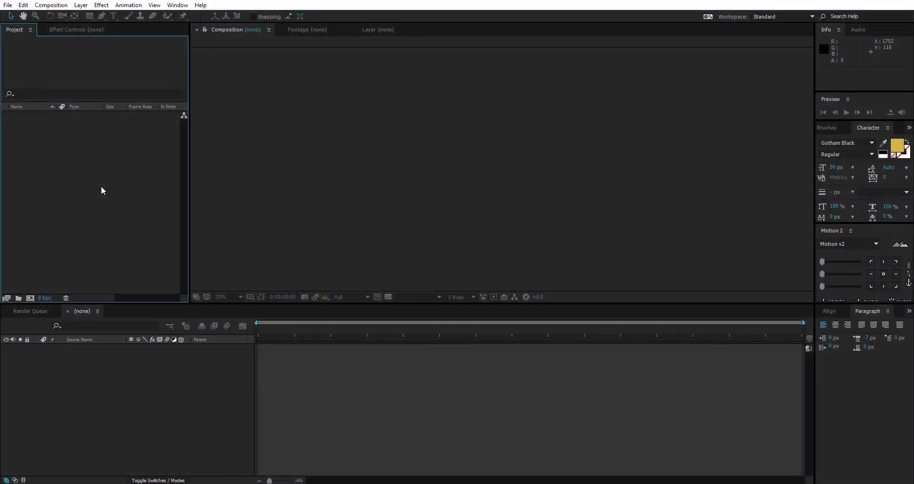
mouse_move(34, 299)
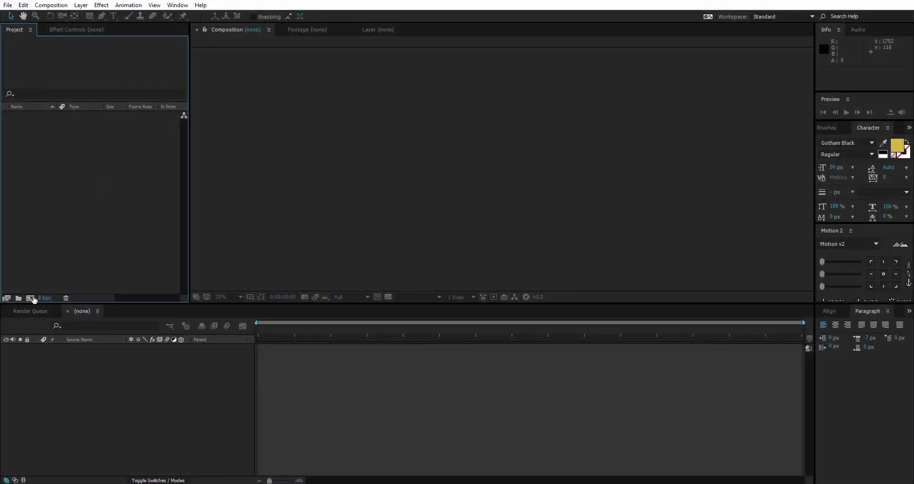
- Create Comp 1 as a 1920×1080, 24 fps, ten-second composition from the HDTV 1080 24 preset
left_click(31, 298)
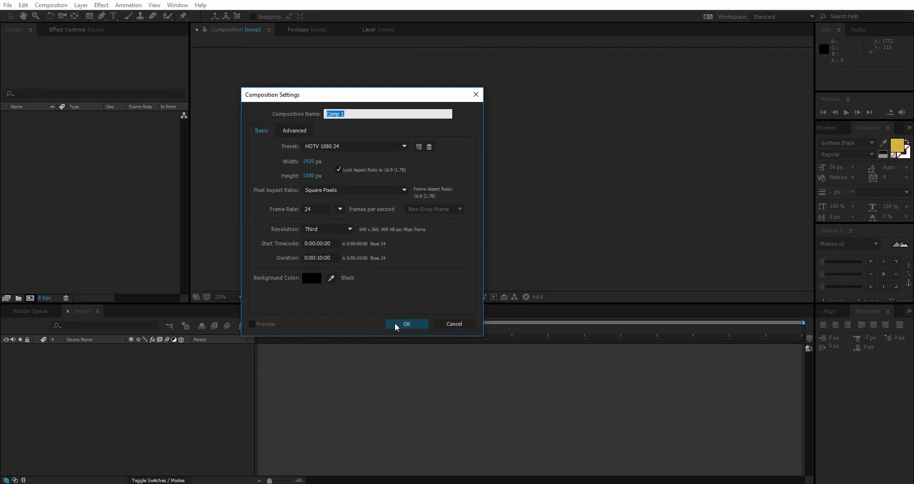
left_click(407, 324)
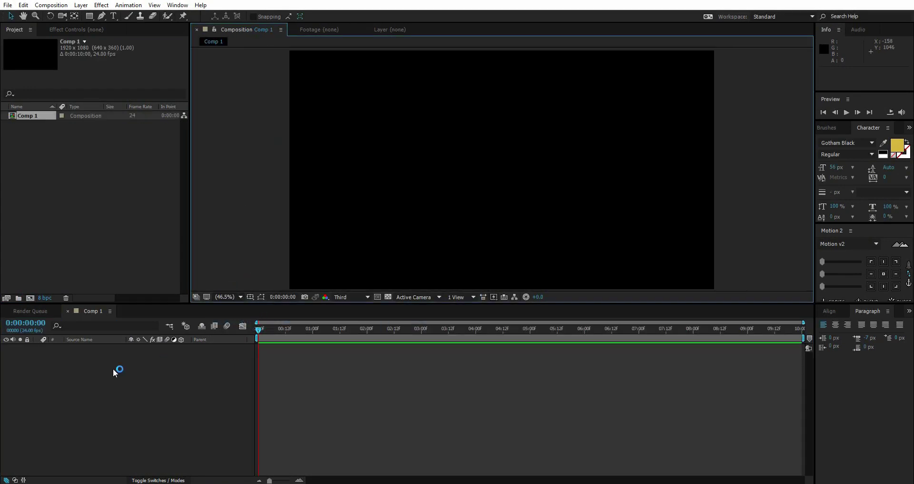
- Add a full-frame dark gray solid layer named BG to Comp 1
right_click(118, 370)
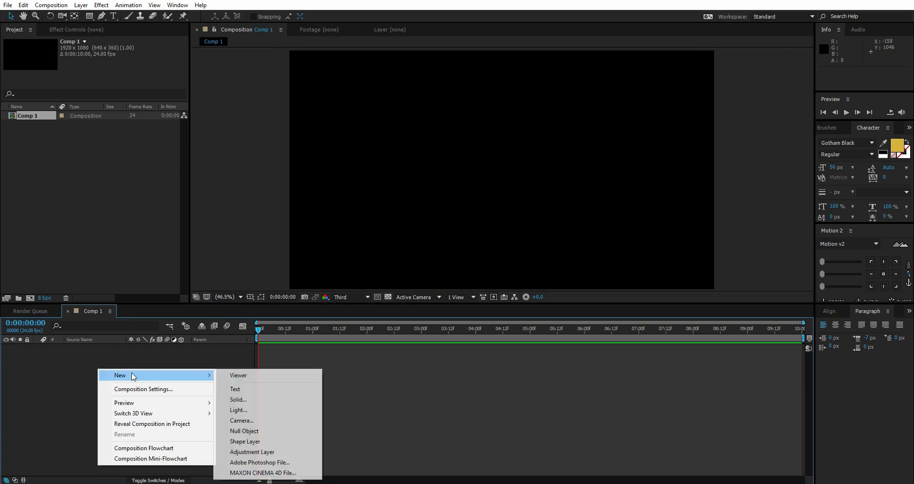
left_click(238, 399)
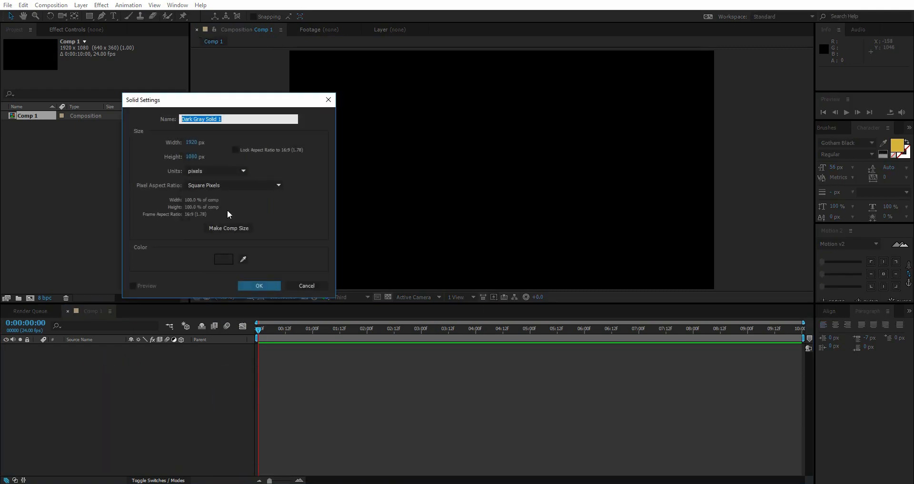
left_click_drag(228, 100, 271, 73)
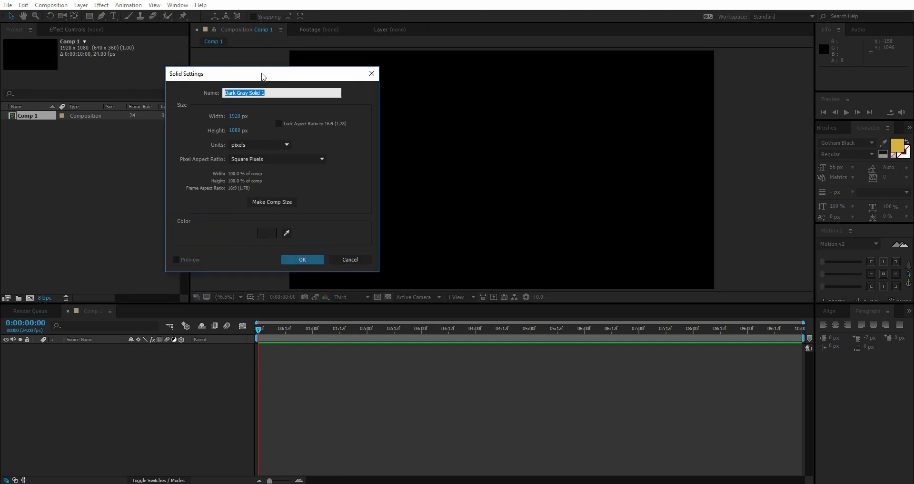
type("BG")
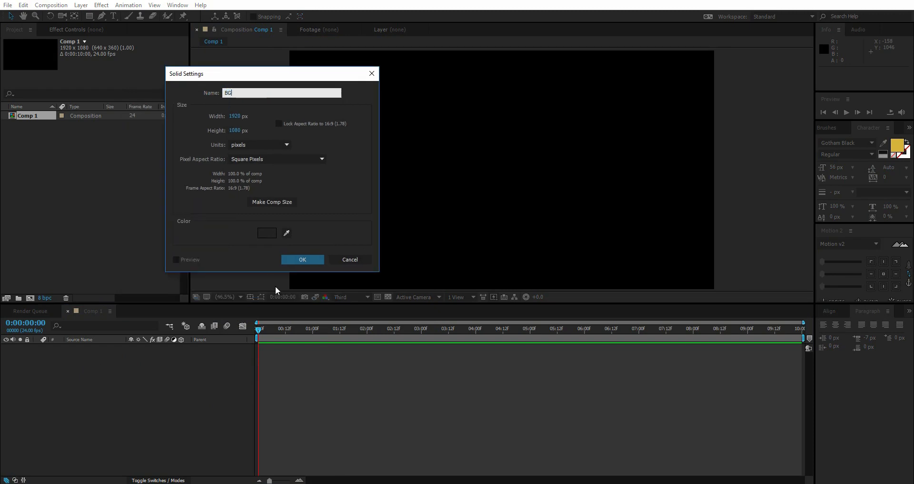
mouse_move(270, 233)
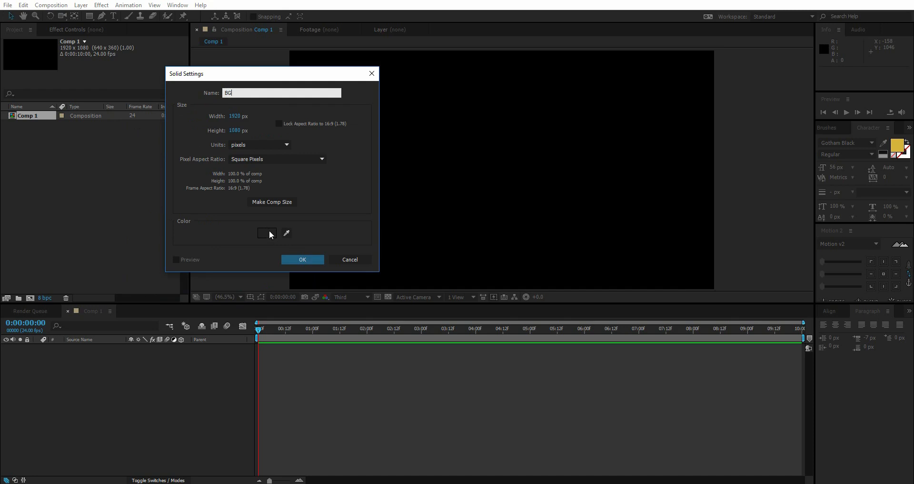
left_click(302, 259)
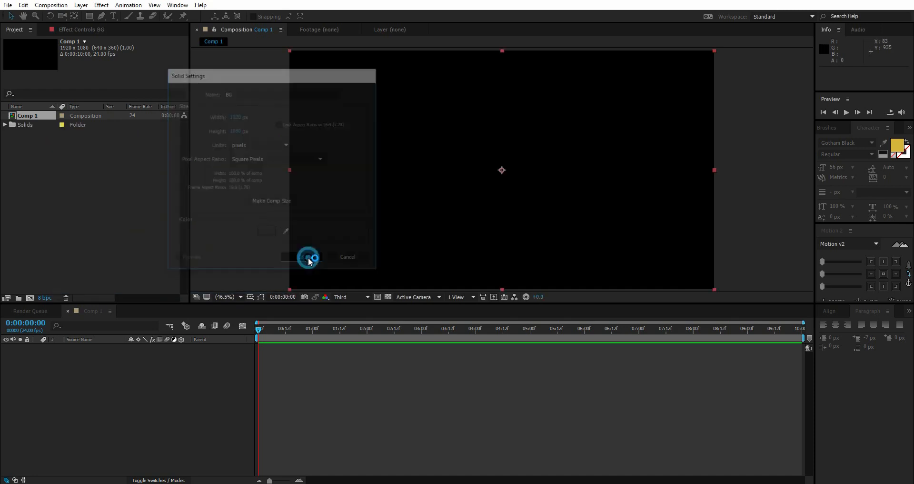
left_click(309, 259)
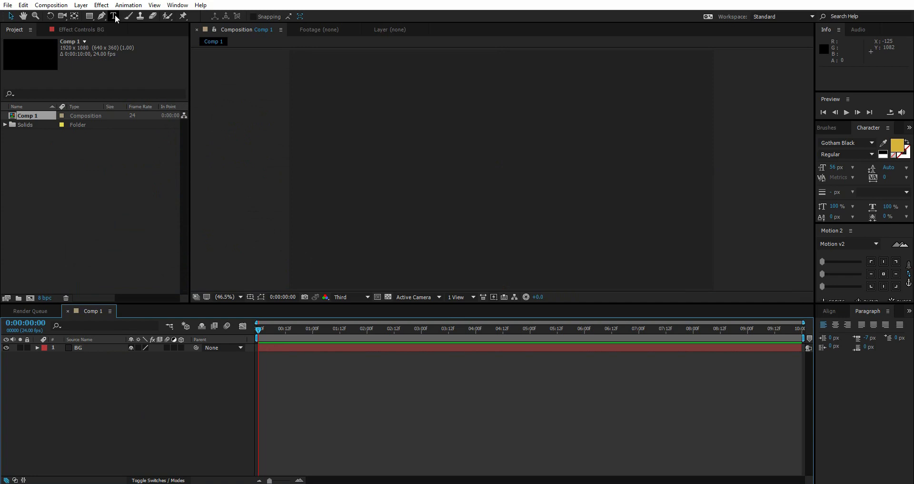
mouse_move(114, 16)
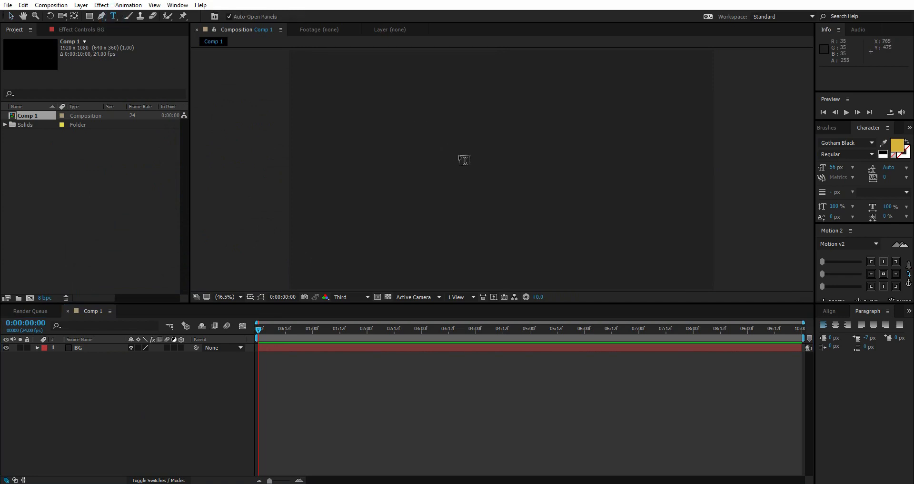
- Add a yellow Gotham Black text layer reading LUNAR above the BG solid
left_click(464, 156)
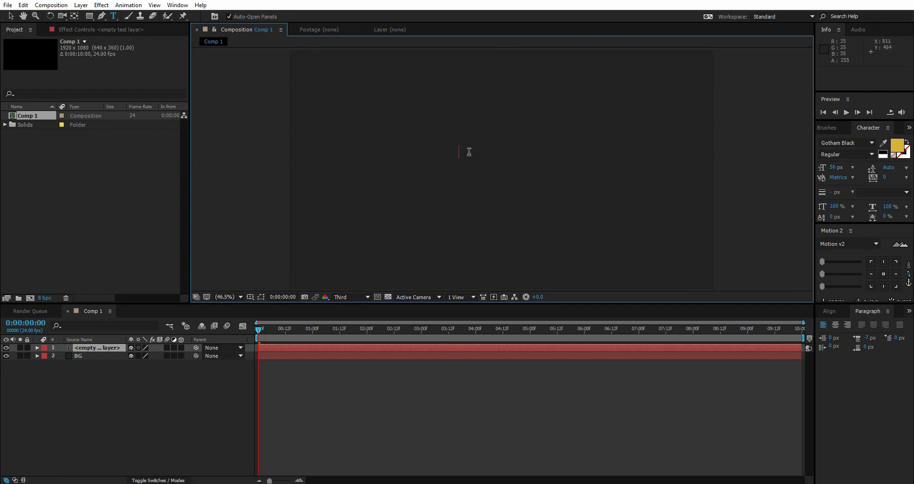
type("L")
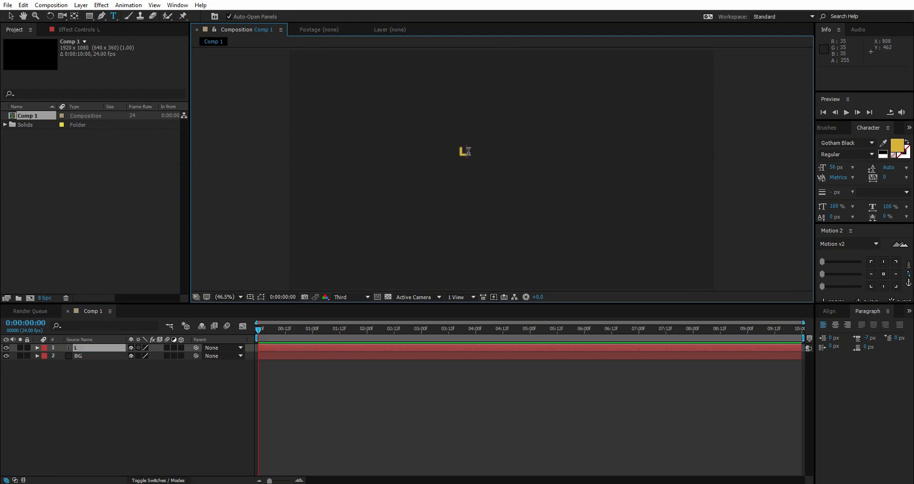
type("LUNAR")
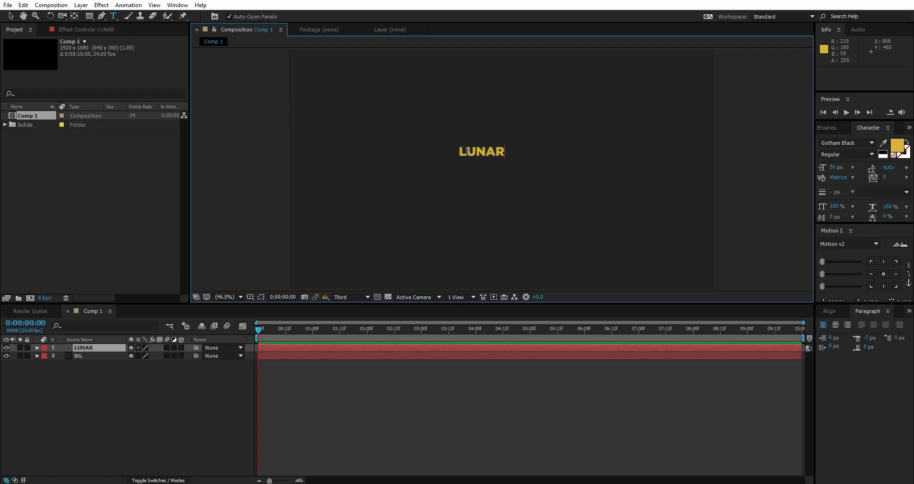
left_click(10, 16)
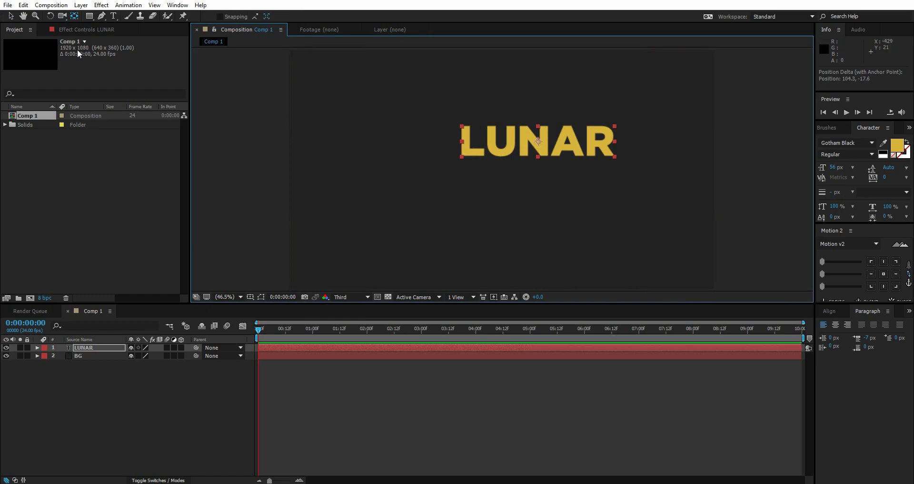
mouse_move(580, 141)
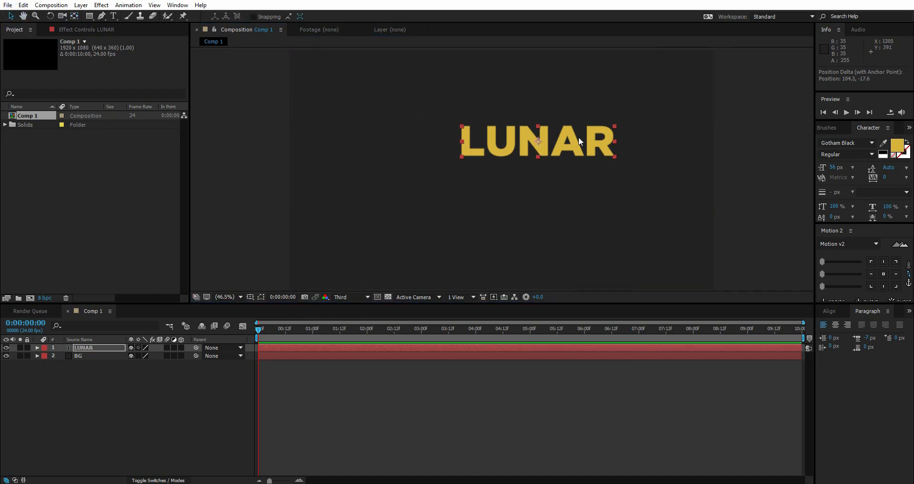
- Align the LUNAR layer to the composition's horizontal and vertical centre
left_click(830, 311)
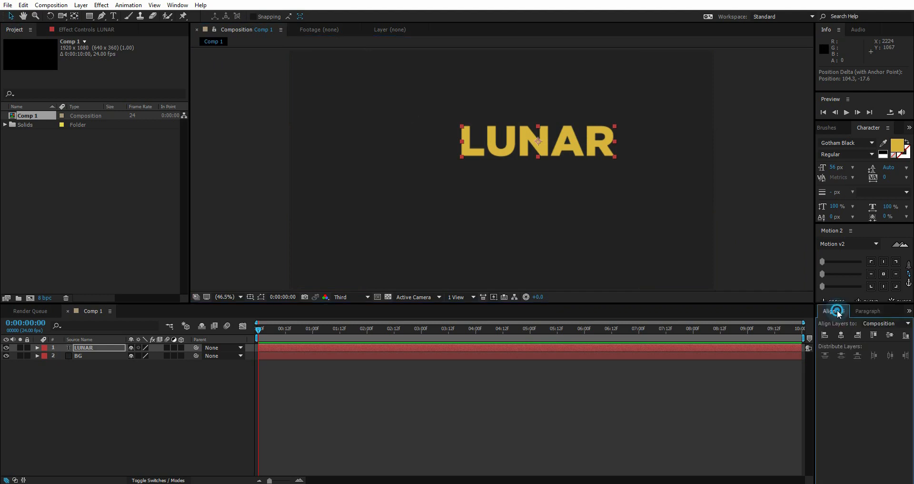
left_click(858, 335)
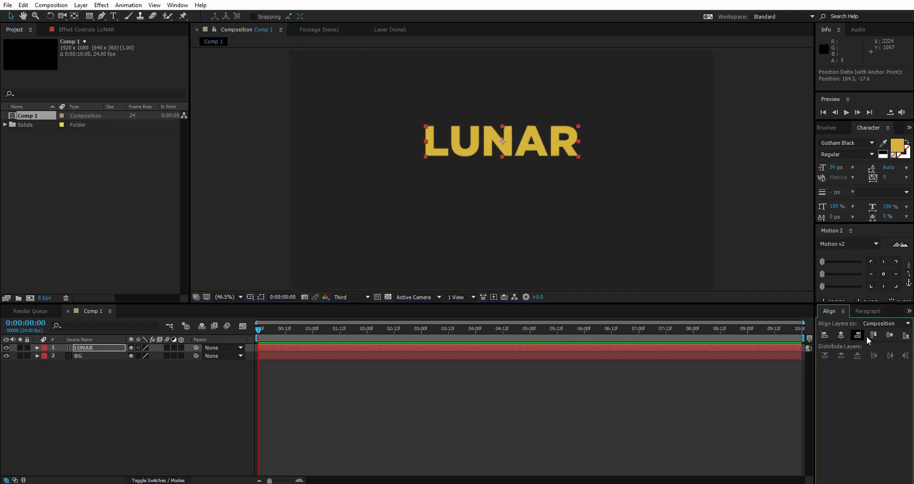
left_click_drag(502, 140, 505, 170)
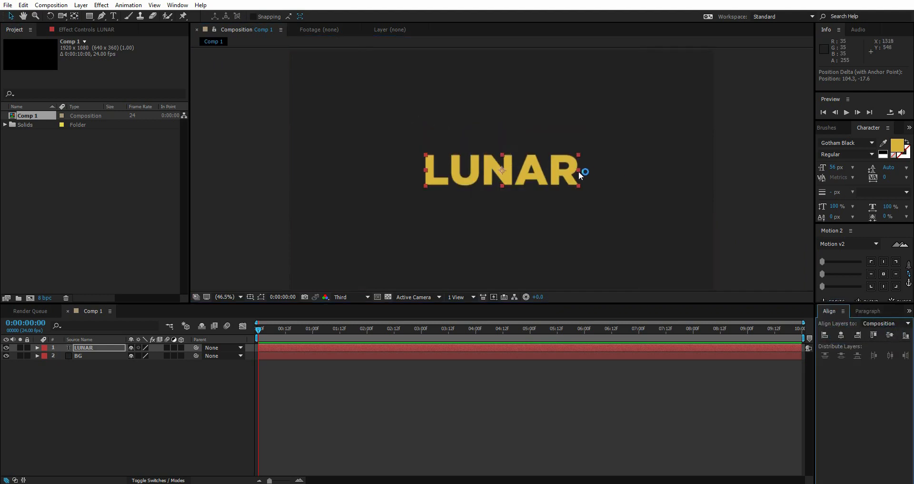
left_click(163, 402)
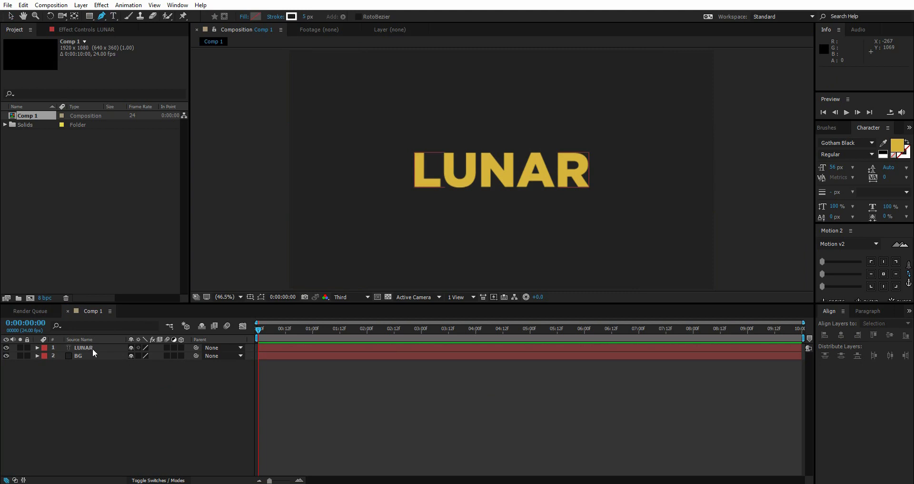
- Draw a thin white diagonal stroke across LUNAR with the Pen tool as Shape Layer 1
left_click(101, 16)
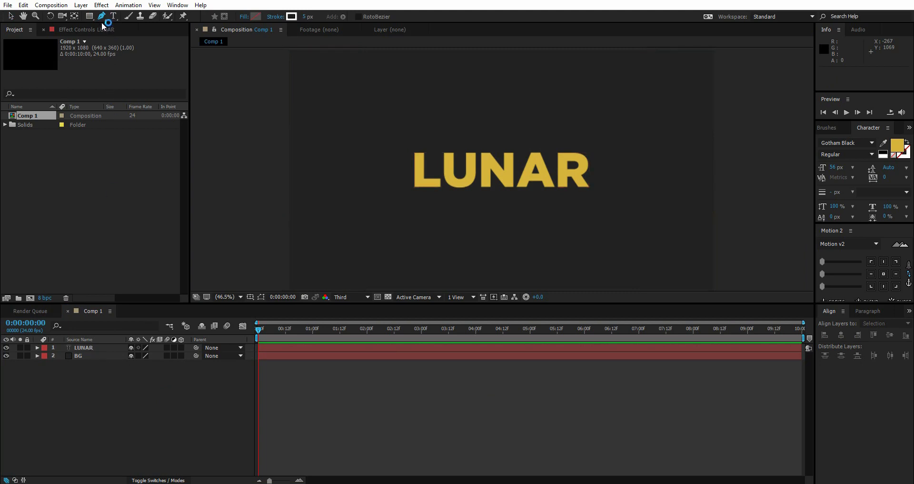
mouse_move(492, 129)
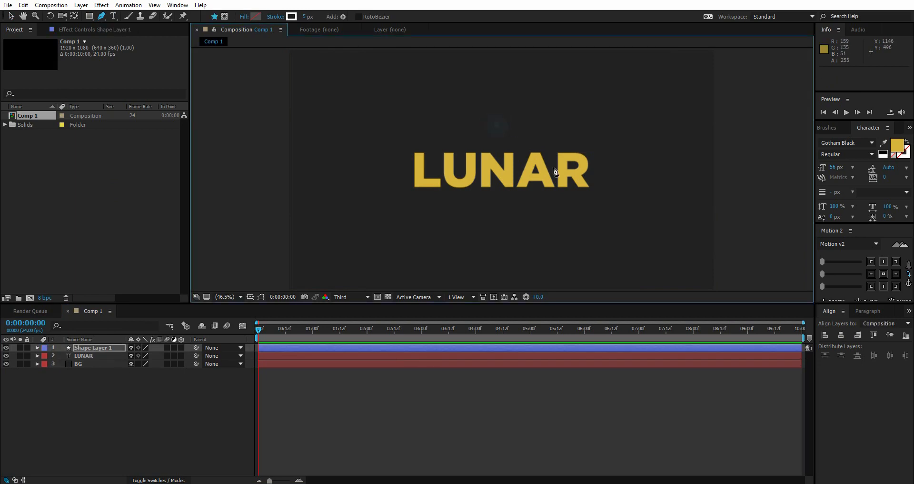
left_click_drag(496, 124, 580, 229)
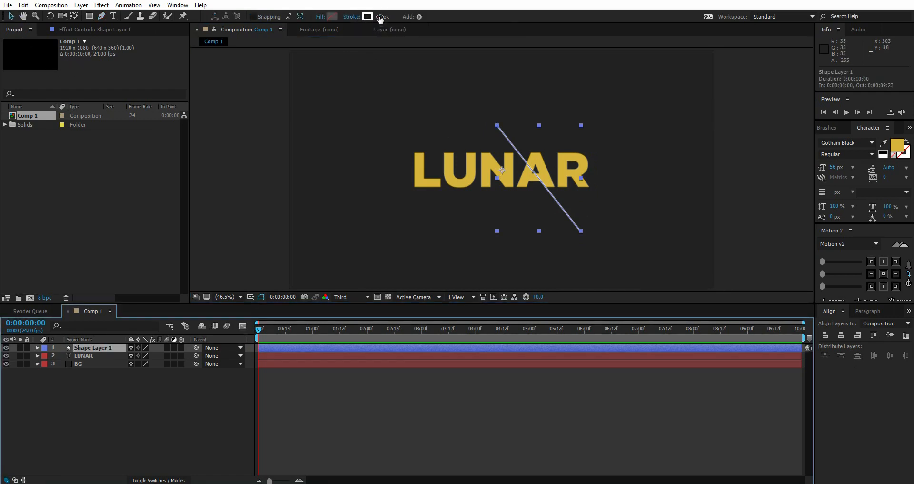
mouse_move(351, 16)
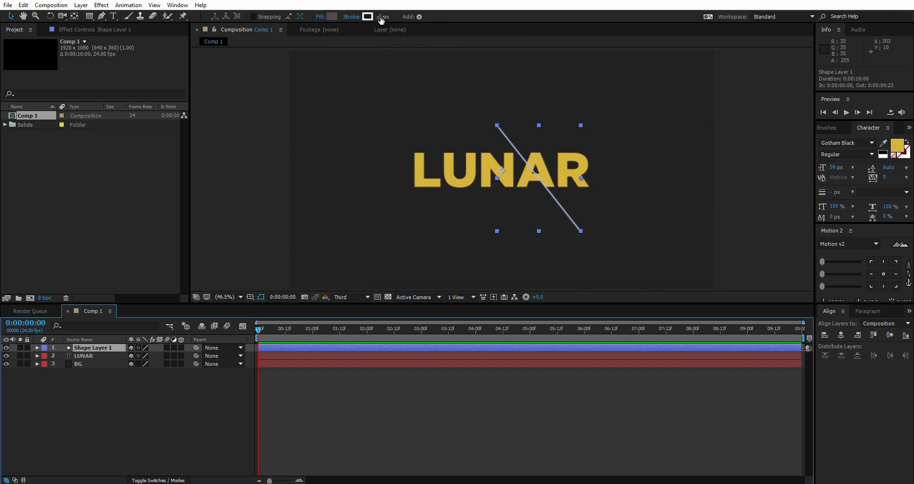
left_click(394, 399)
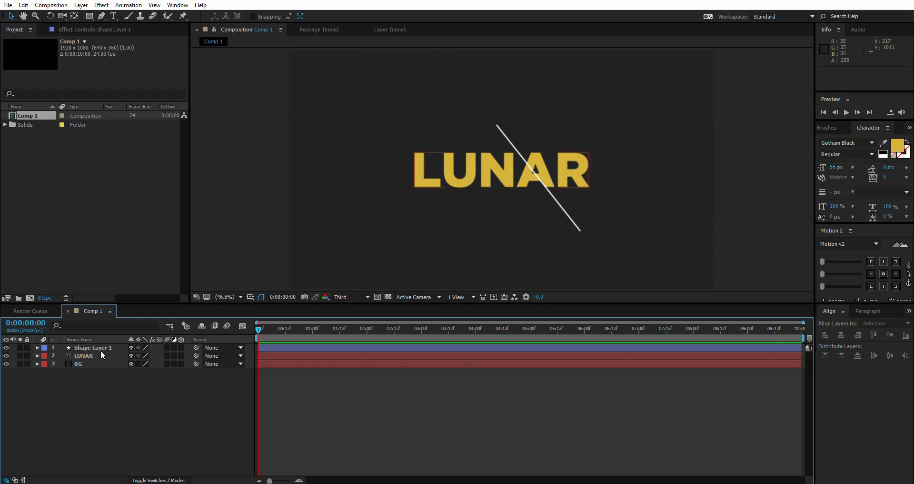
- Set Stroke 1's Line Cap on Shape Layer 1 to Round Cap for rounded line ends
left_click(93, 348)
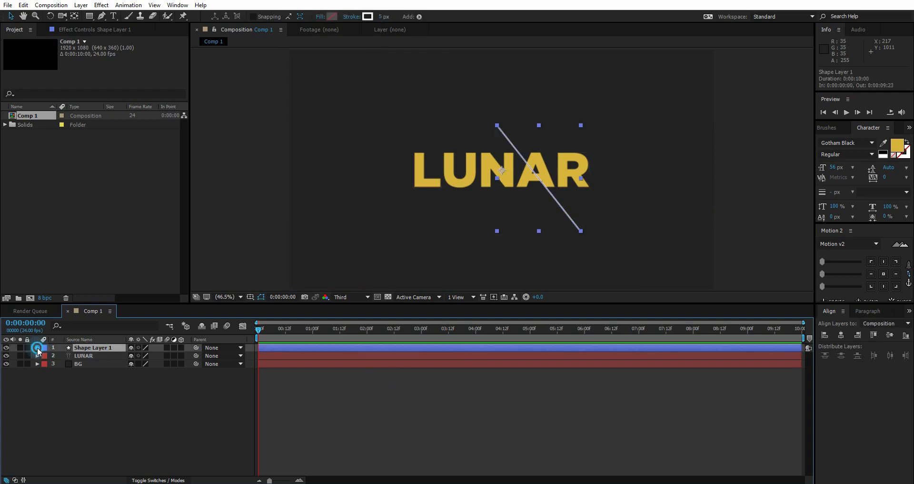
left_click(37, 348)
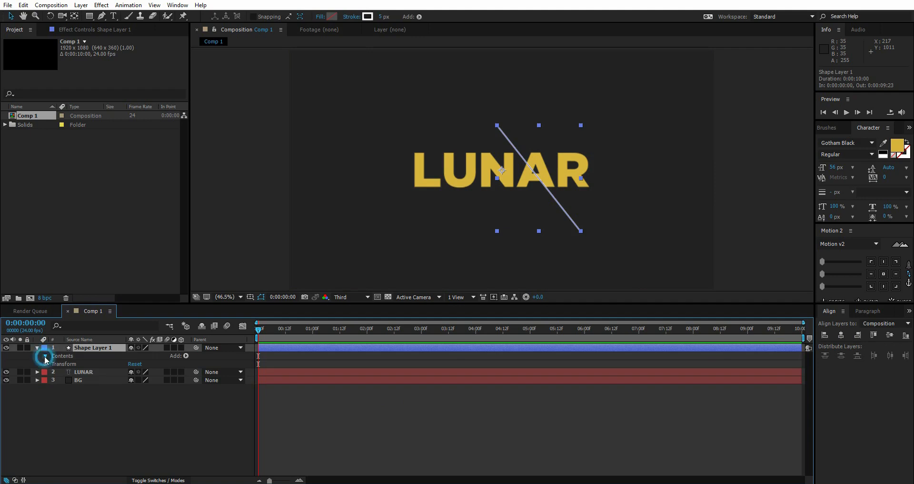
left_click(45, 356)
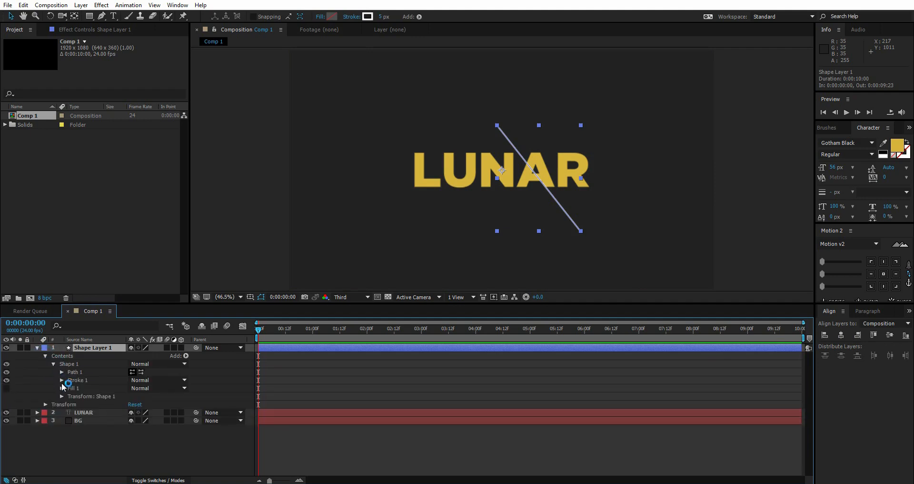
left_click(62, 379)
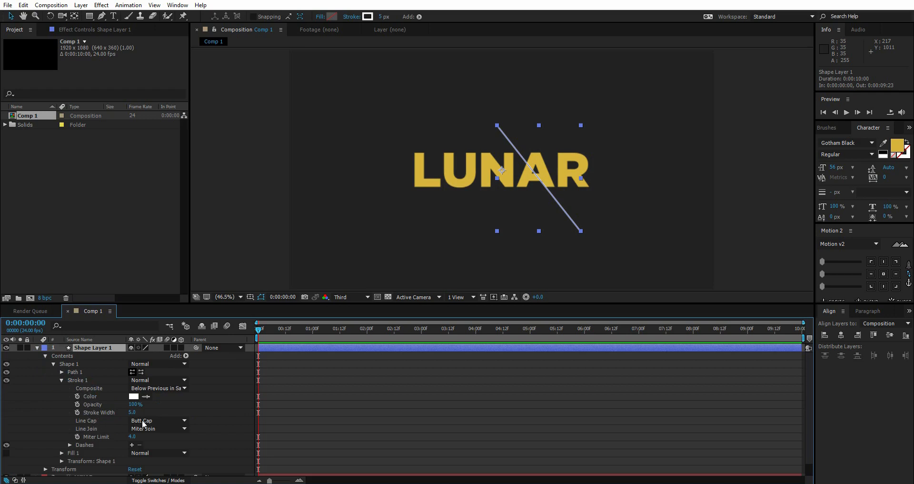
left_click(157, 420)
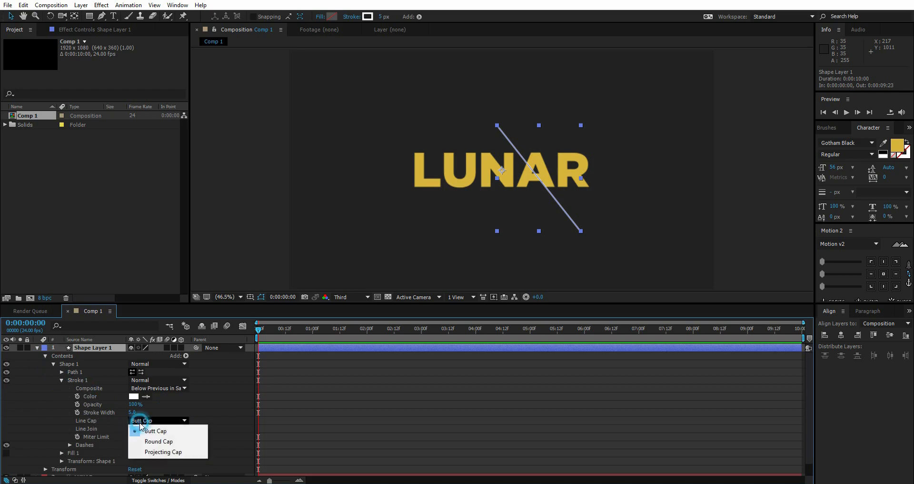
left_click(159, 441)
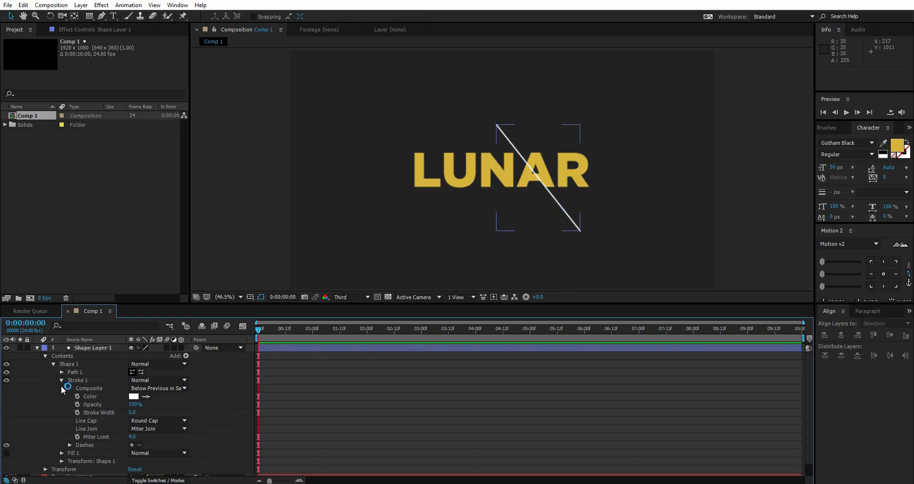
left_click(53, 363)
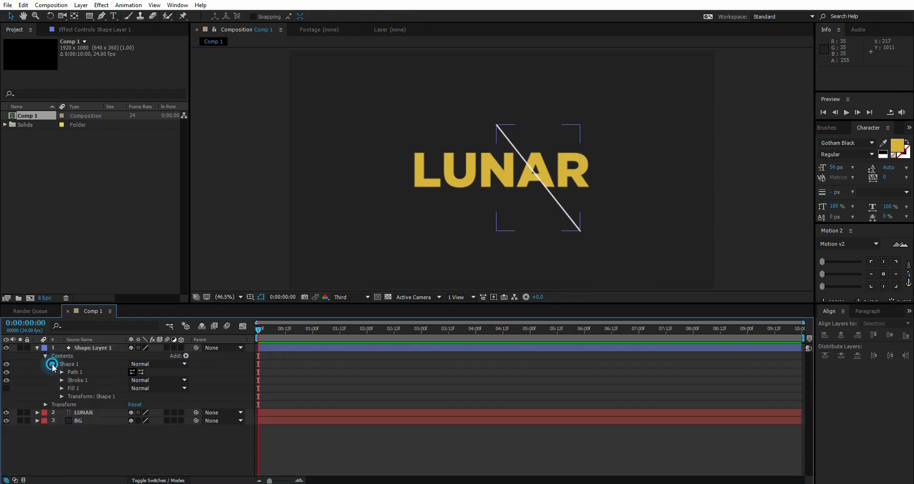
- Add a Trim Paths modifier to Shape Layer 1, testing Start before leaving it at 0%
left_click(53, 363)
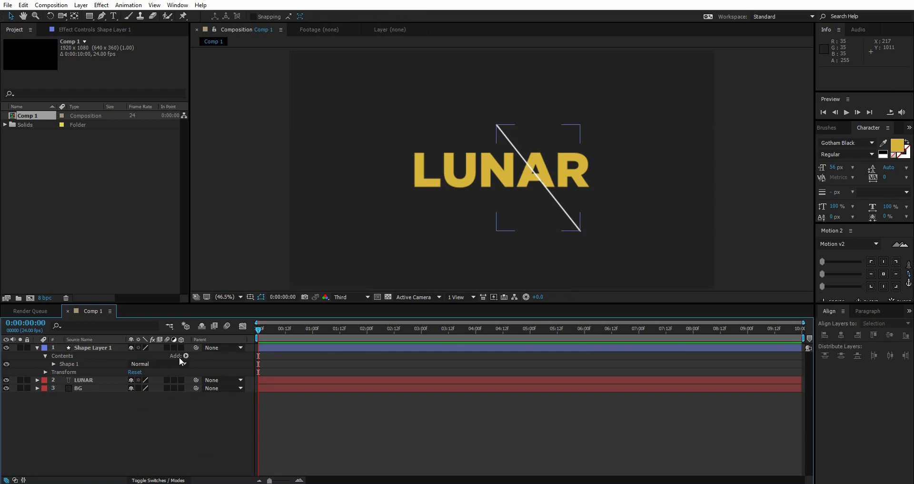
left_click(186, 356)
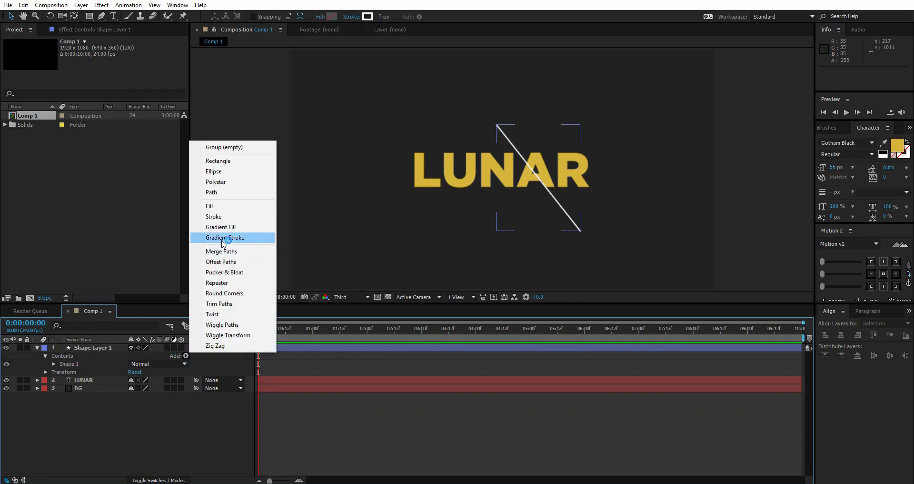
left_click(219, 302)
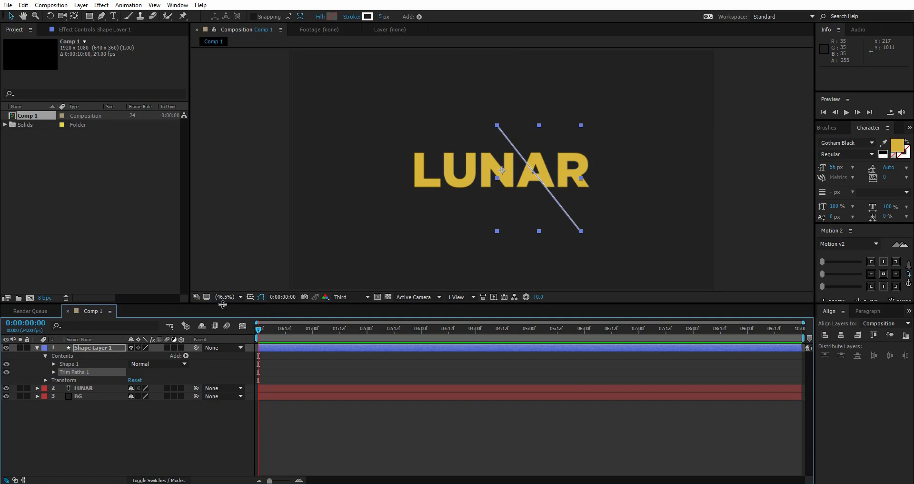
left_click(54, 372)
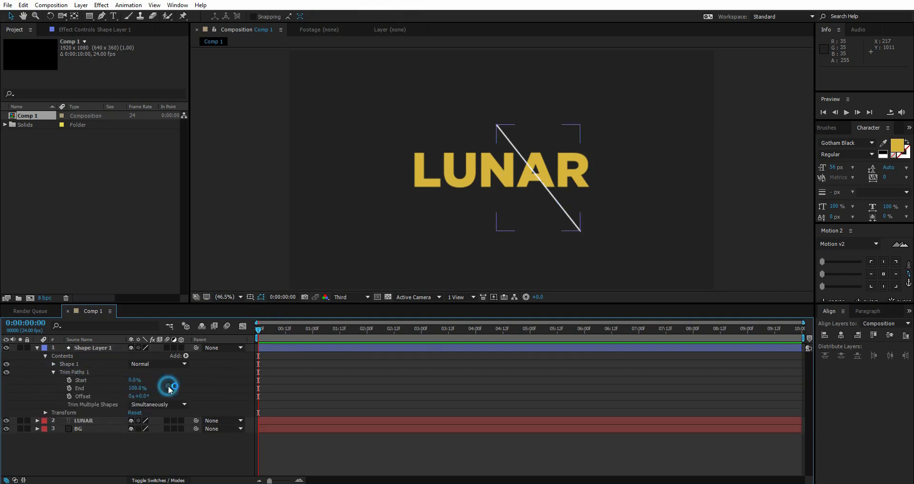
left_click(136, 387)
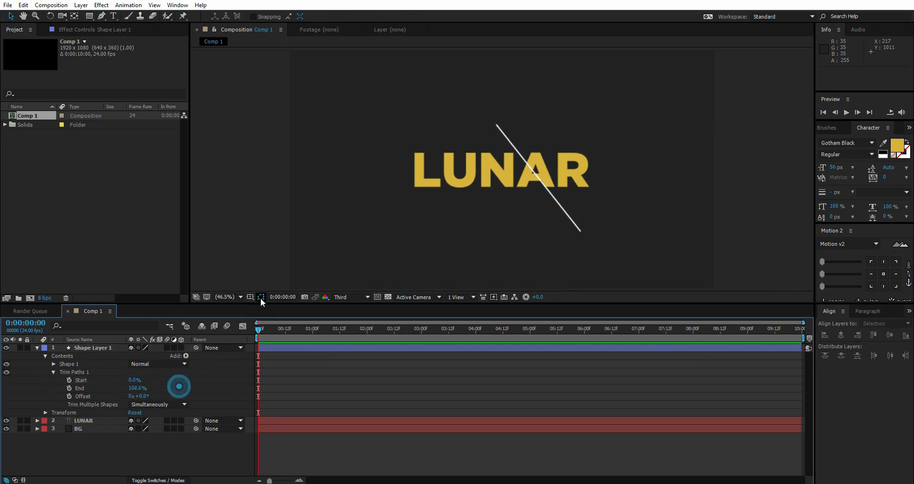
mouse_move(261, 298)
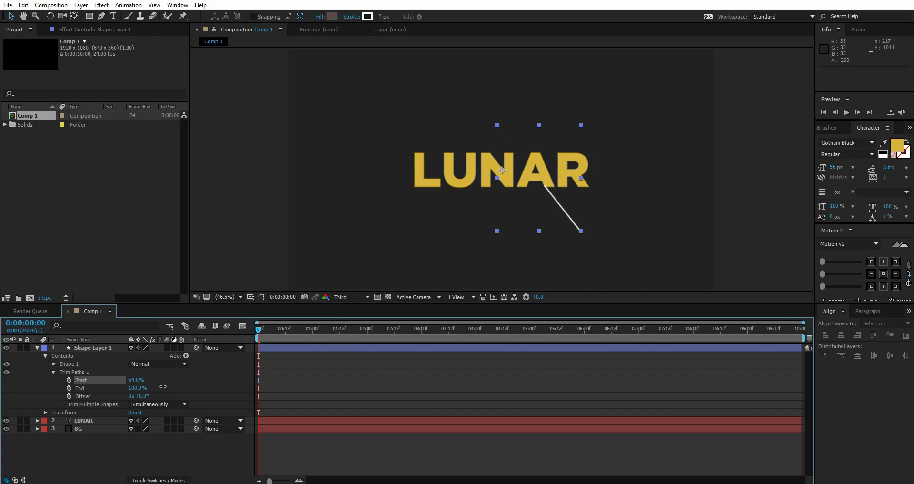
left_click_drag(136, 379, 131, 379)
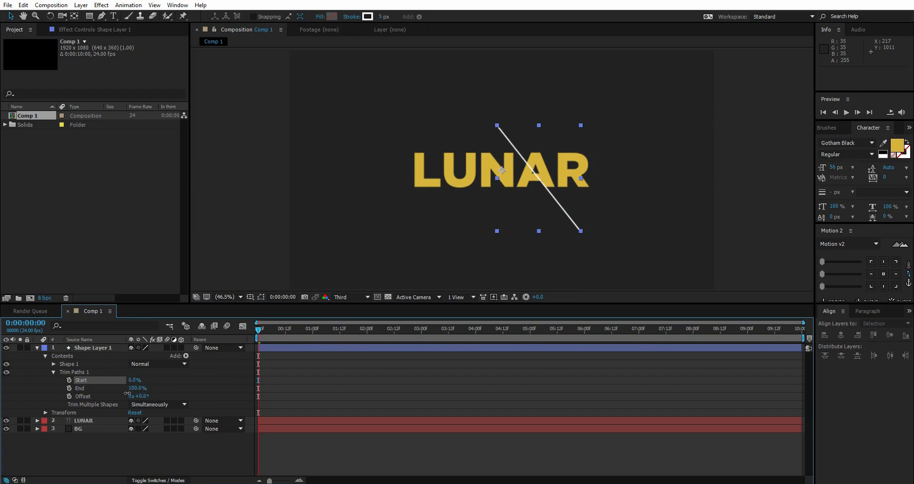
left_click(286, 333)
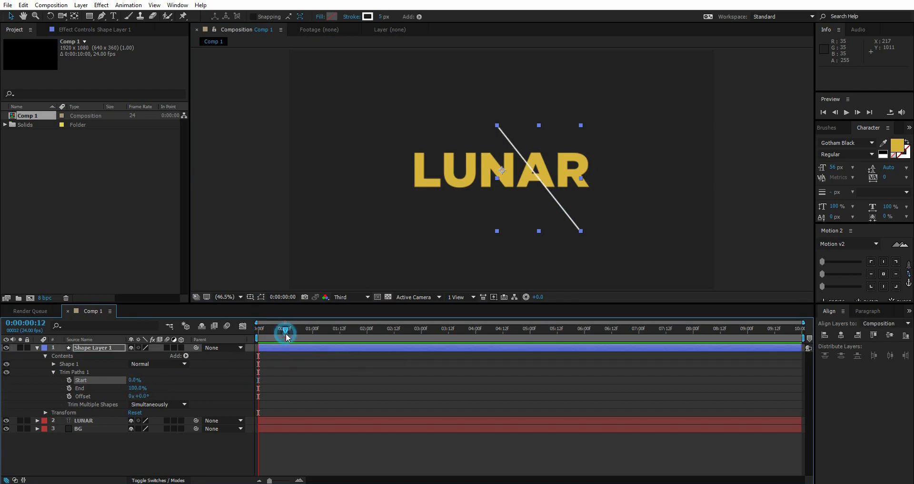
- Keyframe Trim Paths End from 0% to 100% over about a second, then begin Start keyframes
left_click_drag(286, 329, 291, 329)
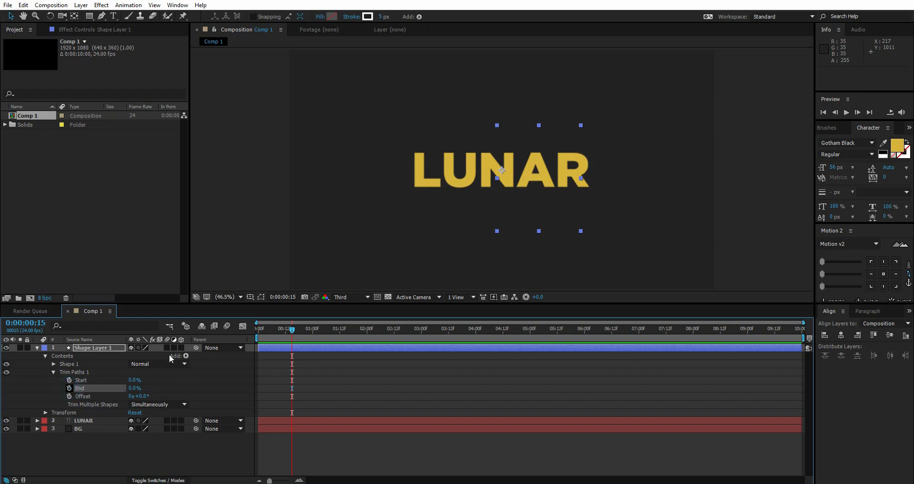
left_click(70, 388)
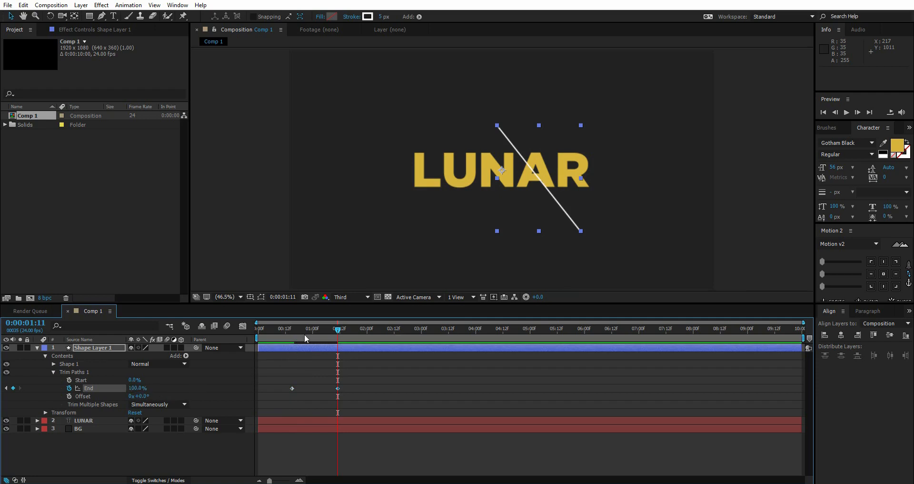
mouse_move(303, 333)
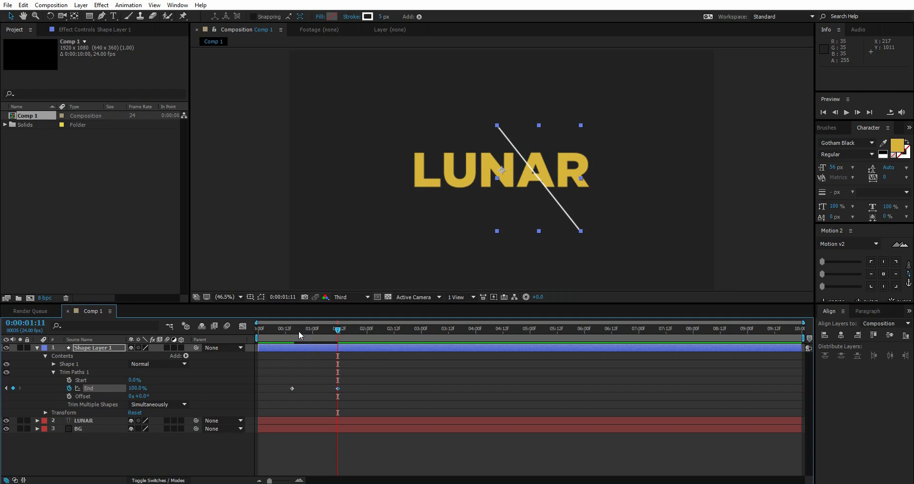
left_click_drag(338, 329, 314, 329)
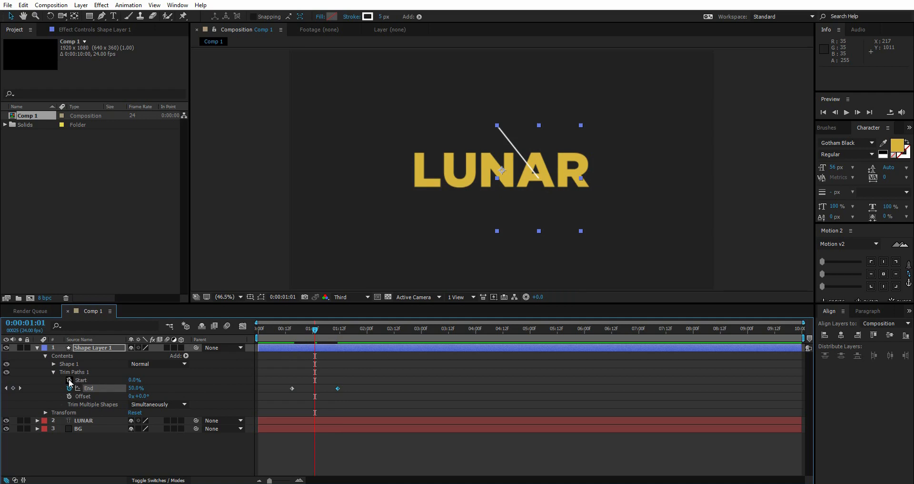
left_click(69, 379)
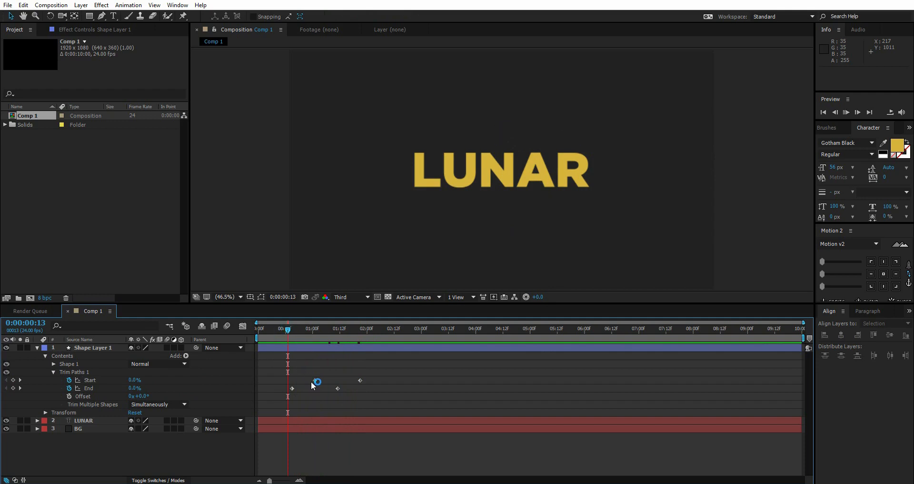
- Preview the slash and move the Start and End keyframes earlier so it plays faster
left_click(360, 383)
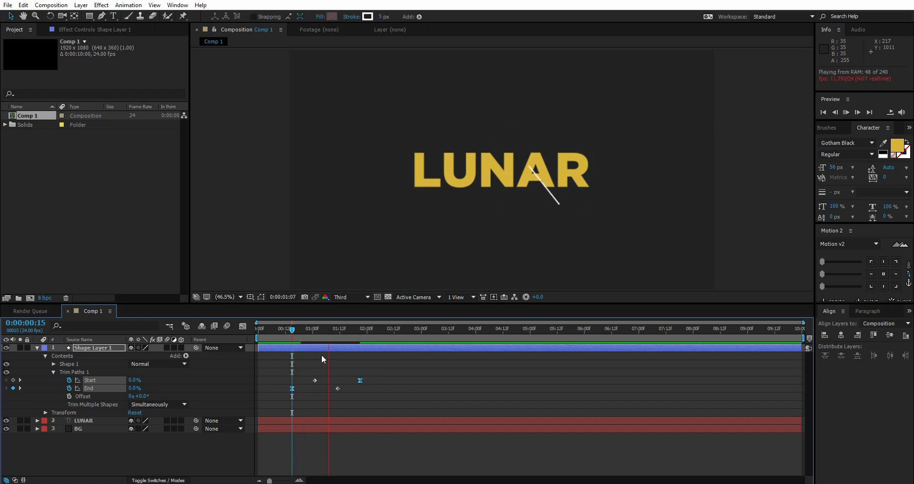
left_click(301, 329)
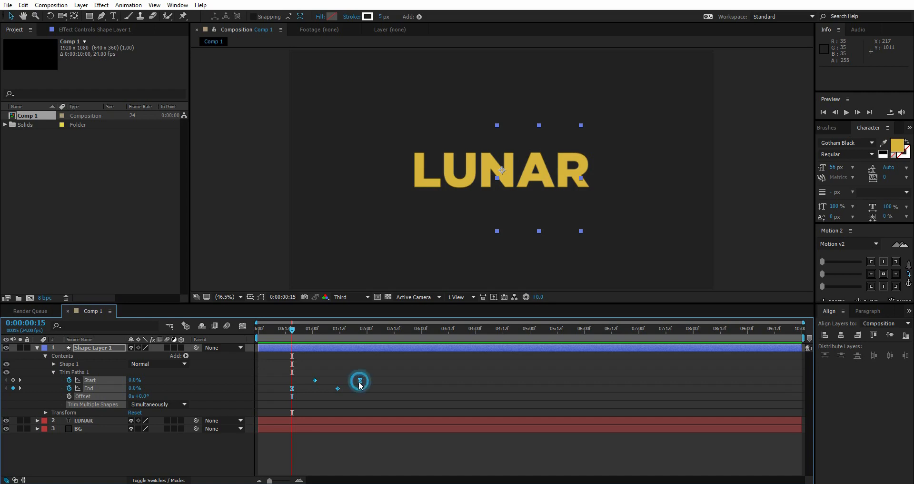
left_click_drag(361, 381, 340, 381)
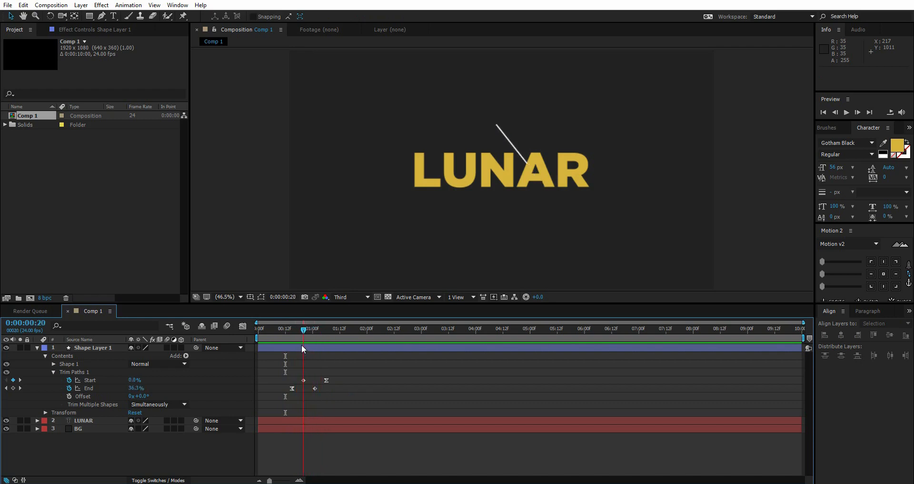
- Duplicate the slash into Left Stroke and Right Stroke layers, the copy crossing LUNAR's left letters
left_click(93, 348)
type("Left Stroke")
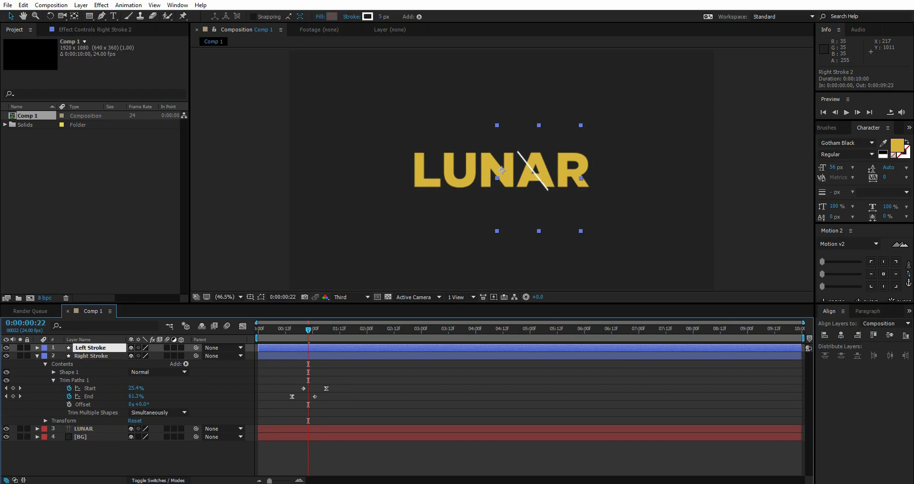
left_click(88, 347)
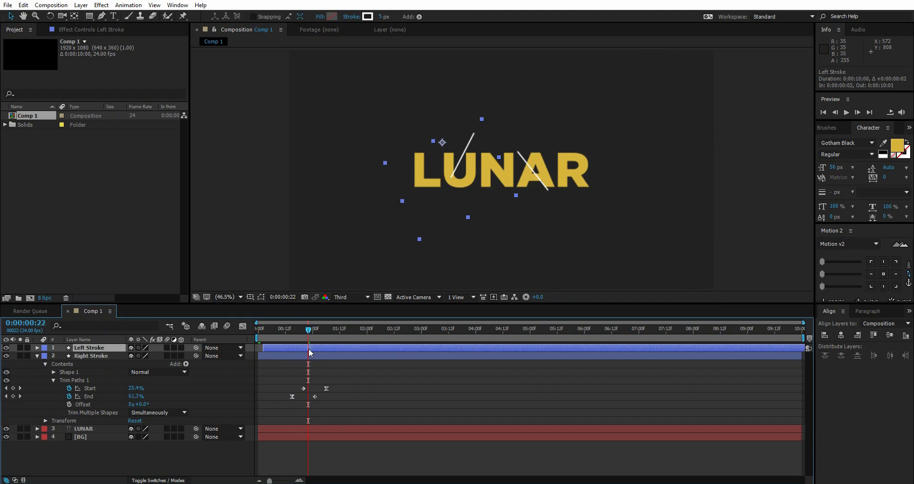
left_click(308, 329)
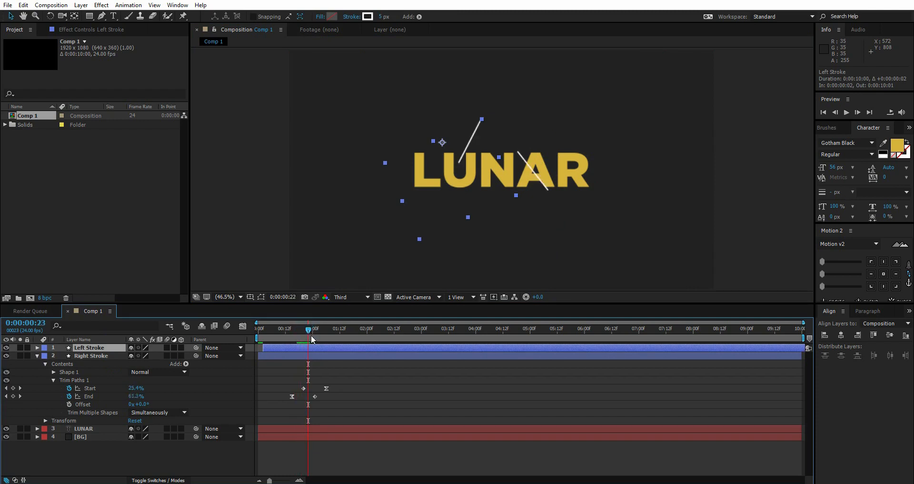
left_click_drag(309, 329, 303, 328)
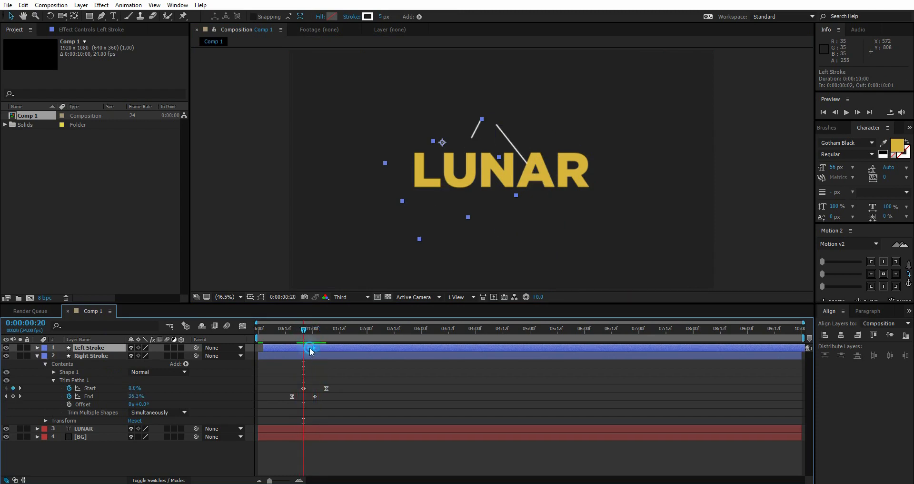
left_click(84, 364)
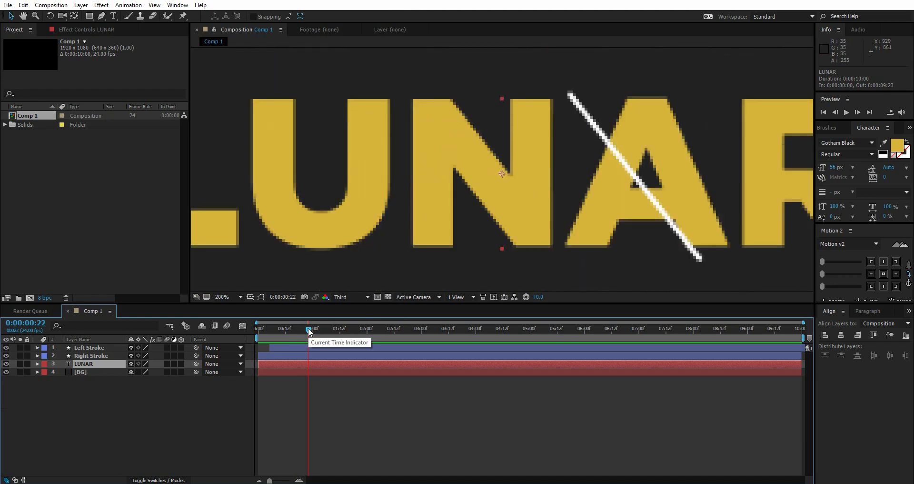
- Duplicate the LUNAR layer and set the LUNAR 2 copy's Mask 1 mode to None so the full word shows
left_click(240, 298)
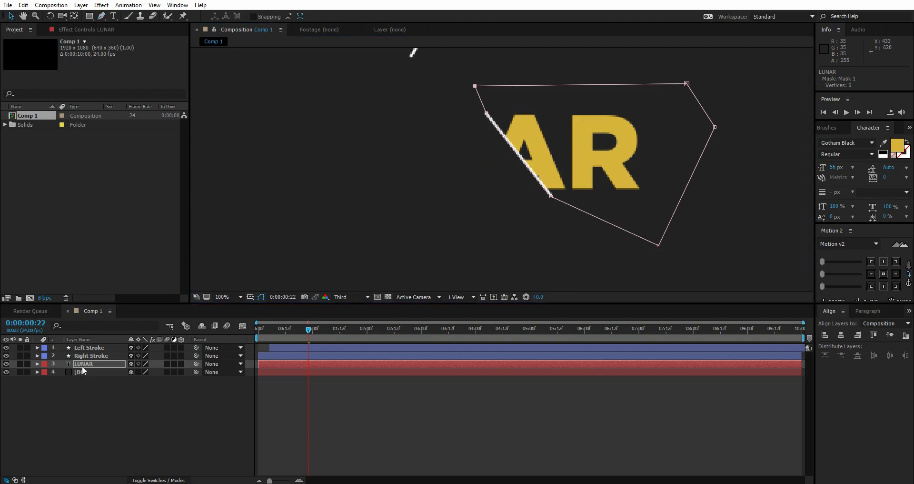
key("ctrl+d")
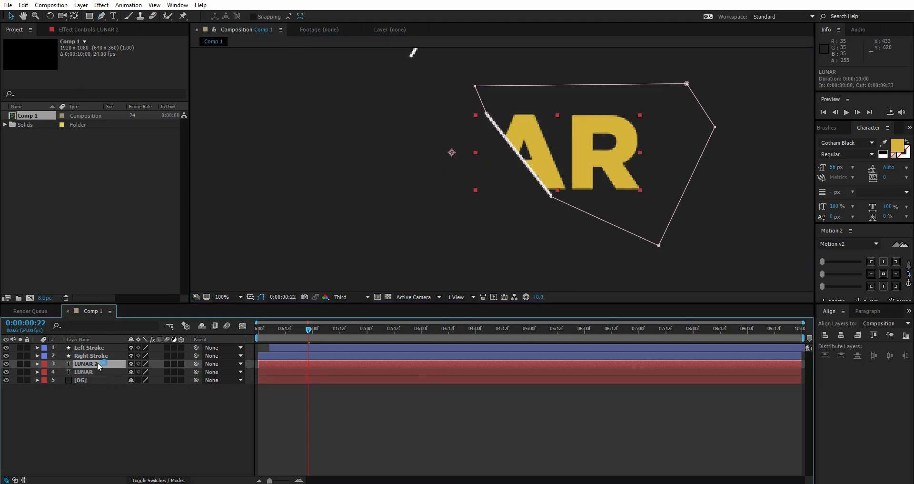
left_click(87, 363)
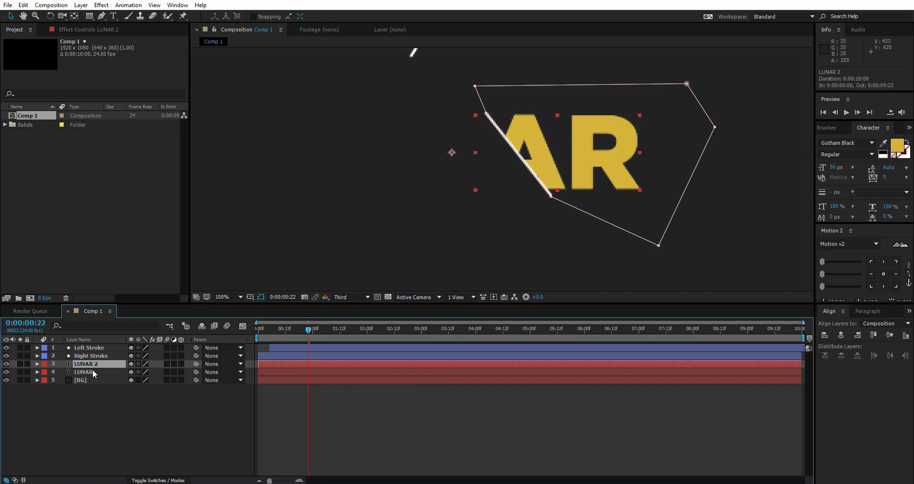
left_click(142, 372)
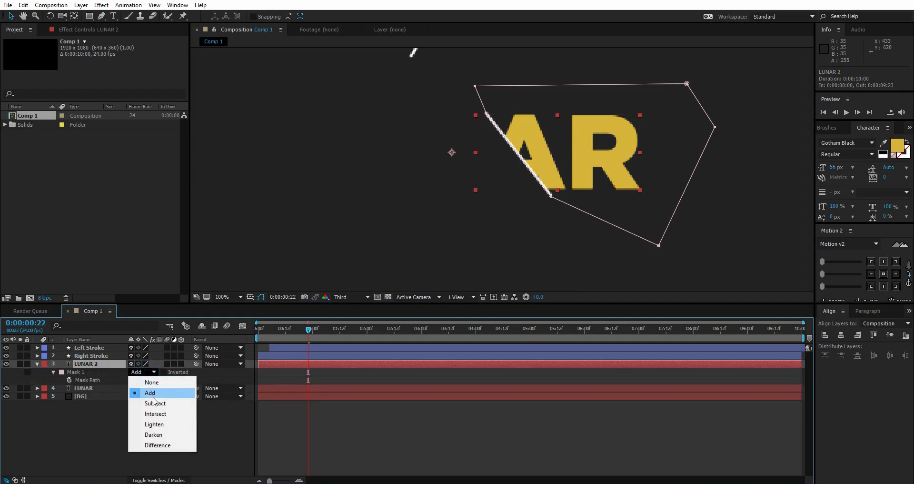
left_click(154, 403)
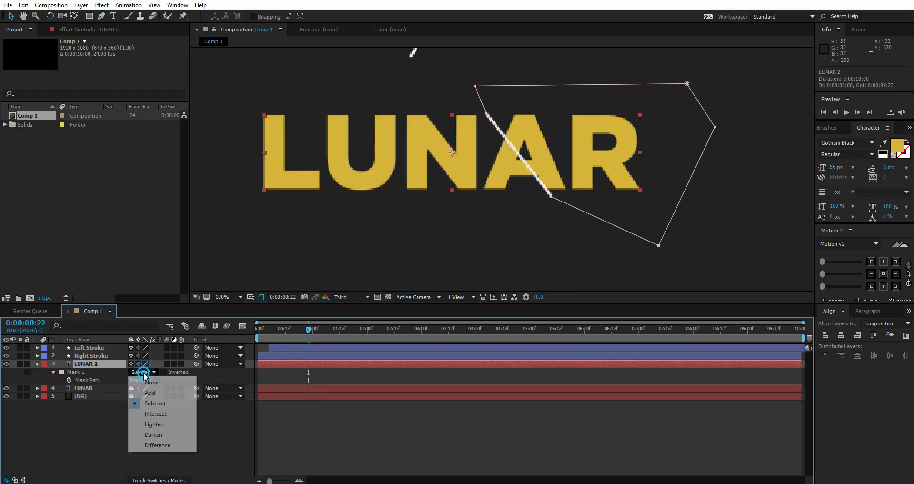
left_click(151, 383)
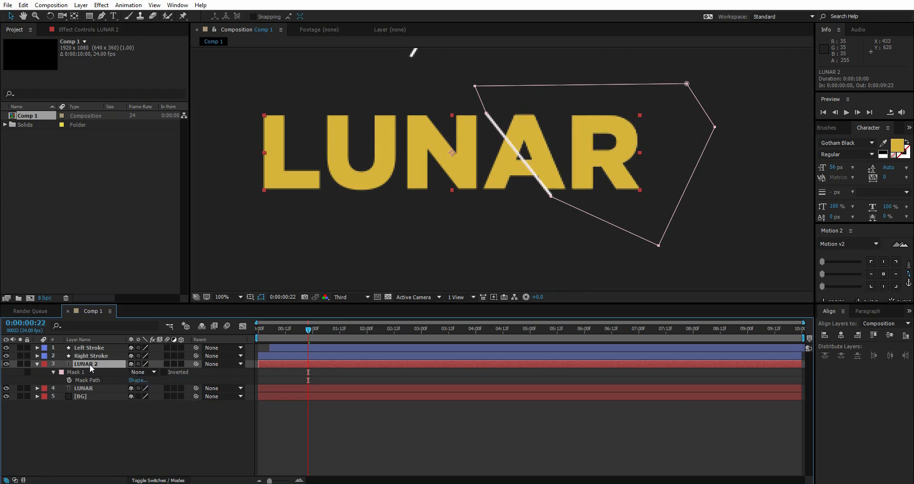
mouse_move(302, 338)
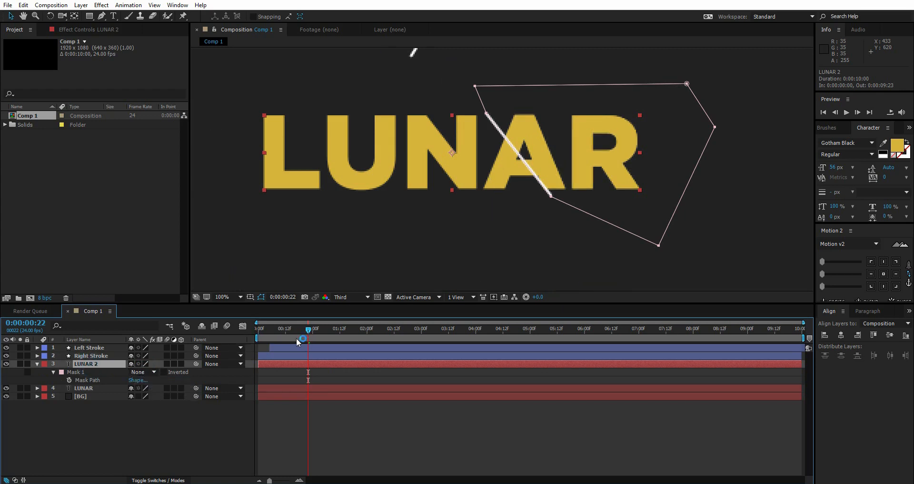
- Rename the original LUNAR layer to Right Text
left_click(83, 388)
type("Right Te")
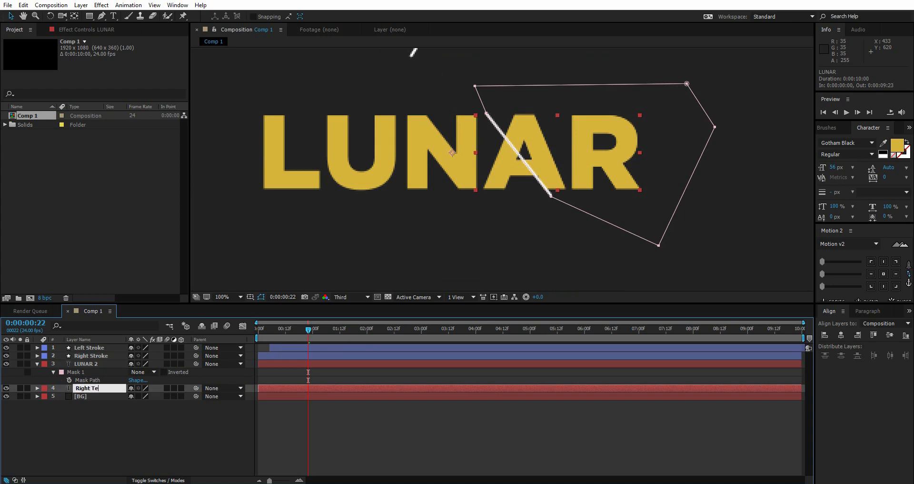
left_click(86, 363)
type("Left Text")
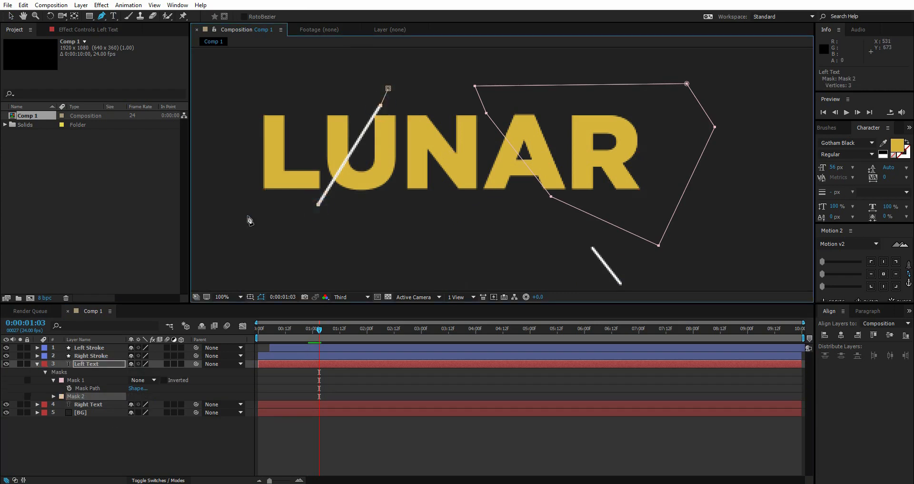
- Add a Pen-tool mask point around LU along the left stroke on the Left Text layer
left_click(389, 87)
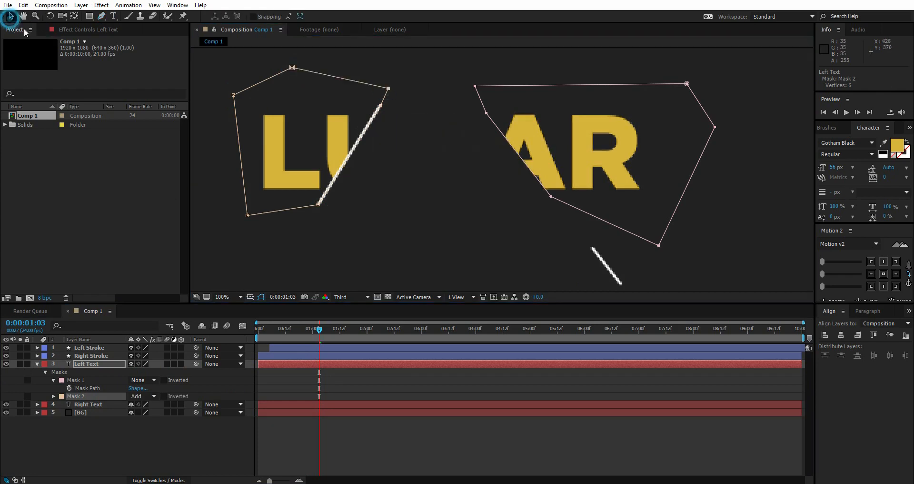
mouse_move(102, 438)
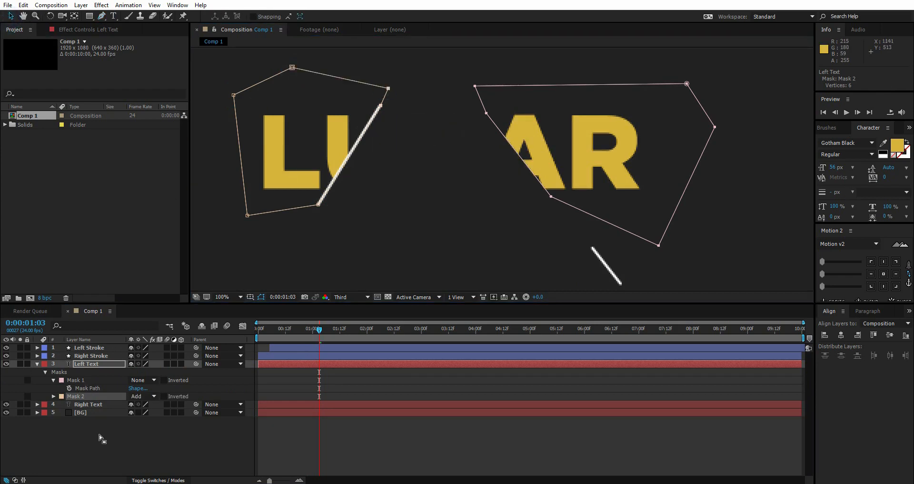
- Duplicate Left Text and rename the copy Mid Text
left_click(86, 363)
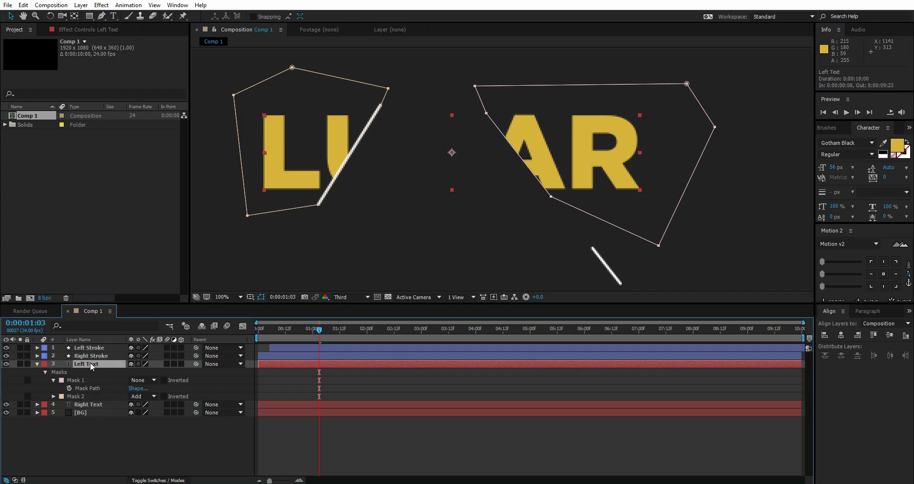
key("ctrl+d")
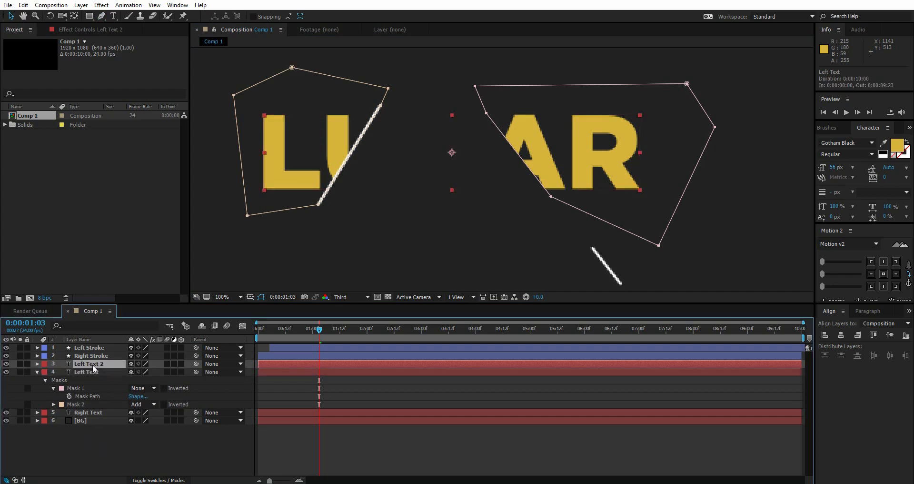
double_click(90, 364)
type("Mid Text")
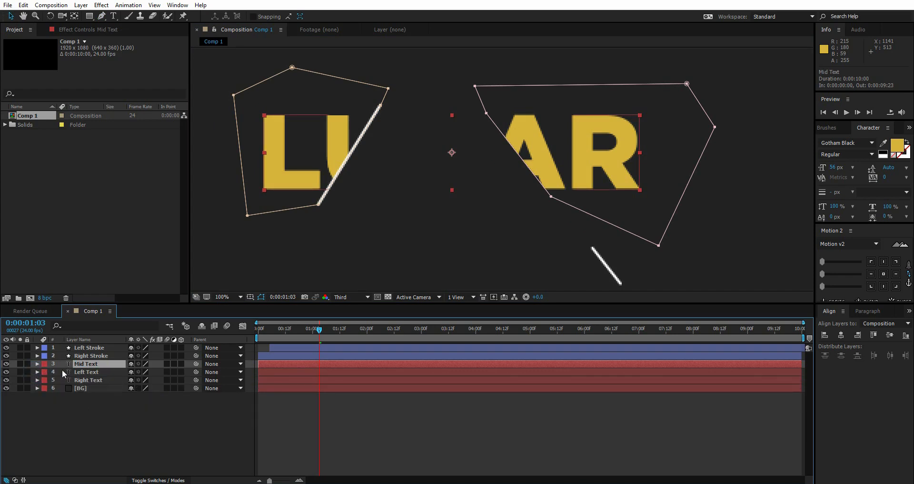
- Set Mid Text's masks to Subtract, solo it to check the middle piece, then unsolo
left_click(37, 362)
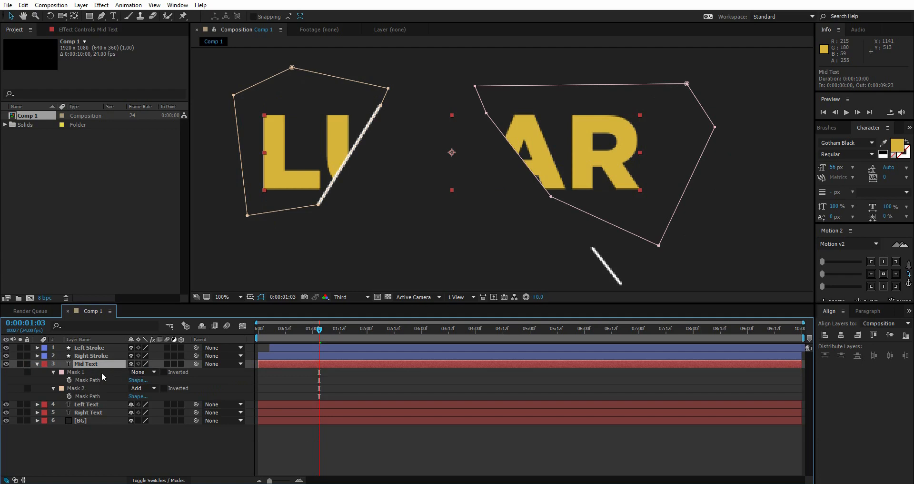
left_click(140, 372)
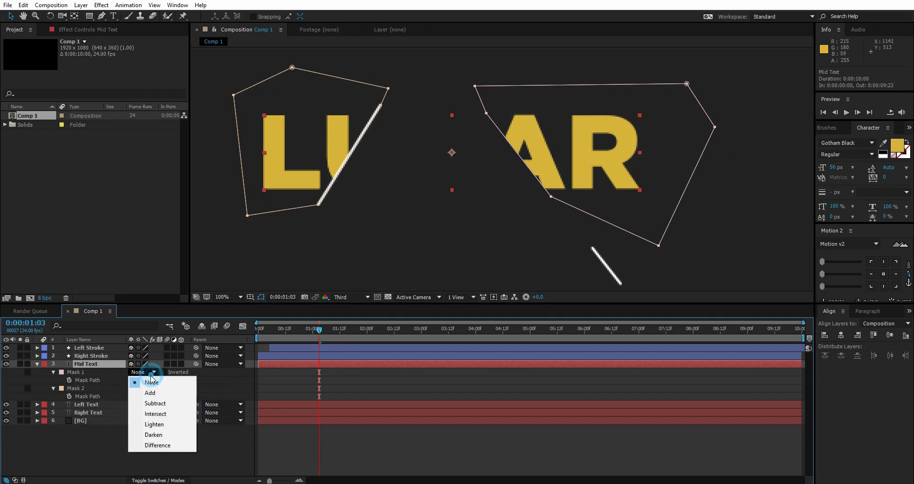
left_click(155, 403)
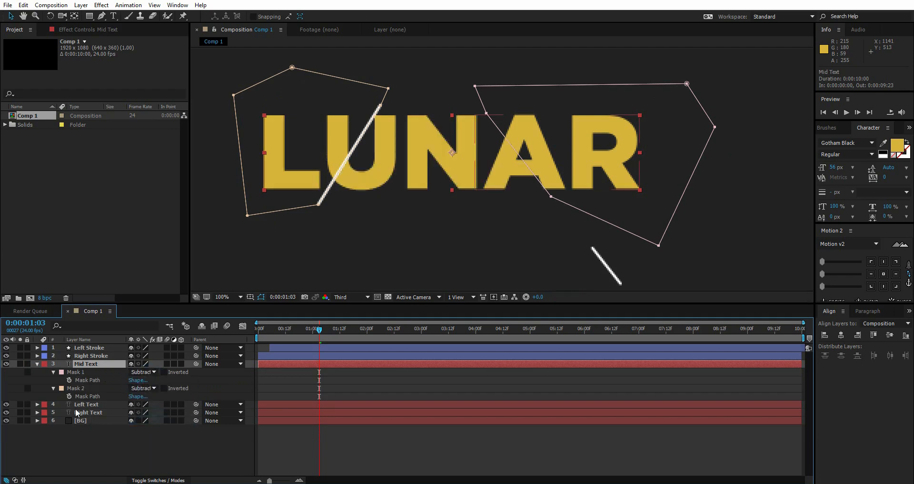
left_click(7, 364)
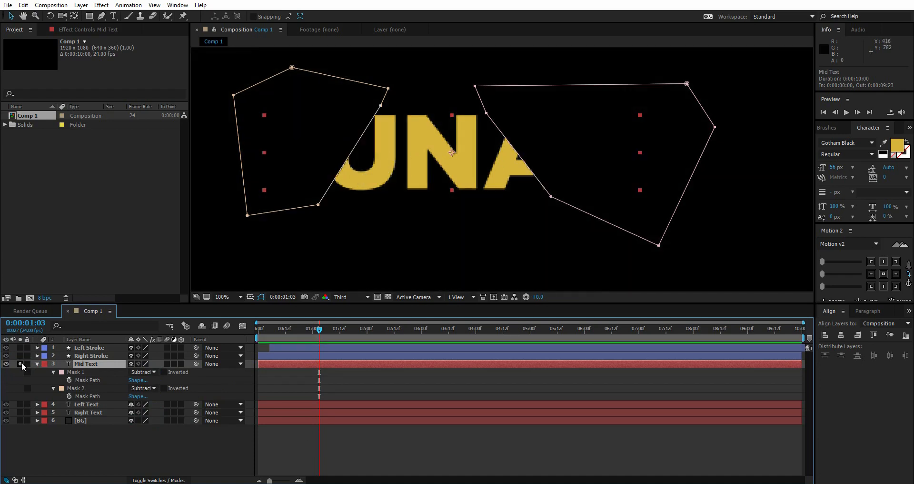
left_click(37, 363)
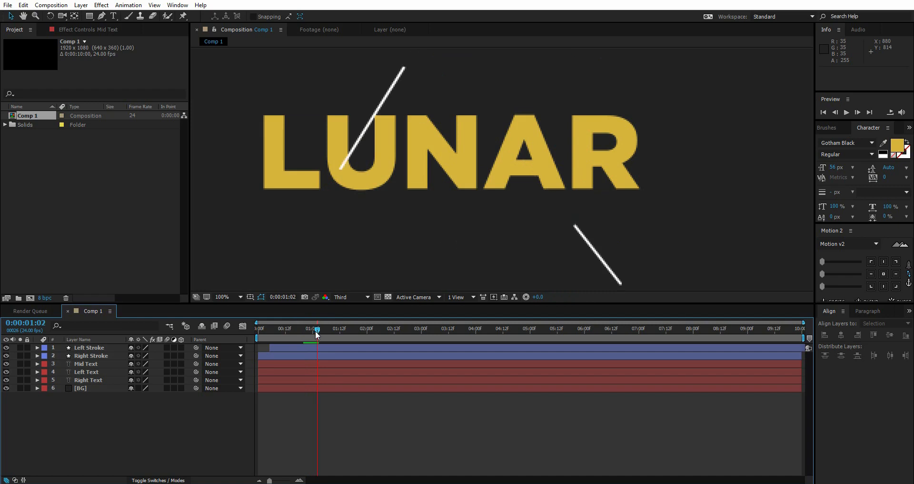
mouse_move(298, 337)
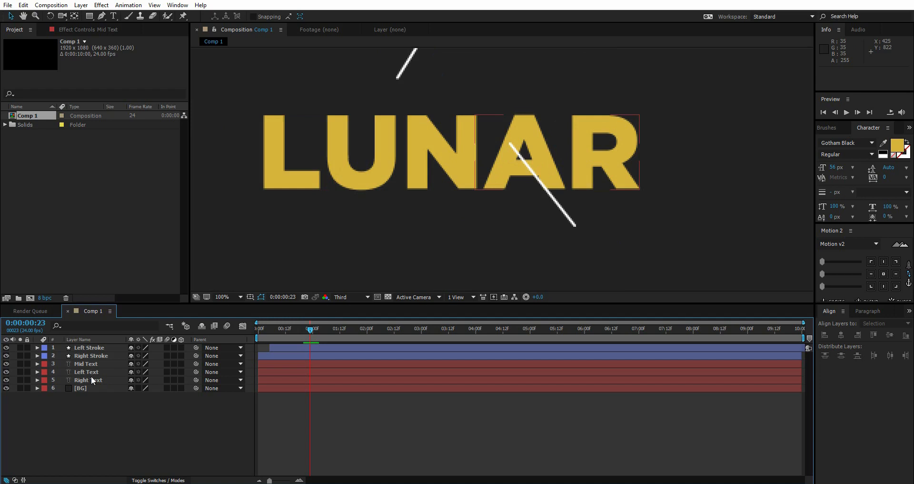
left_click(88, 380)
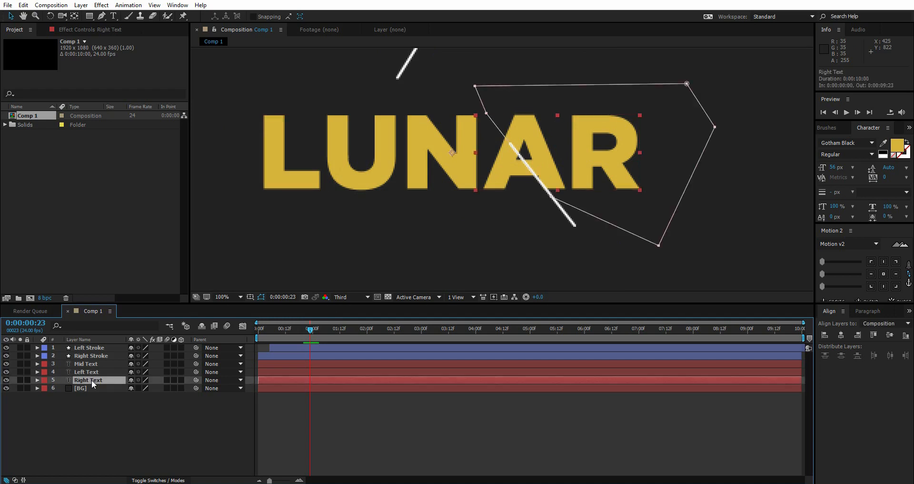
- Keyframe Right Text's Position so the AR piece slides down-right along the stroke, then preview
left_click(37, 379)
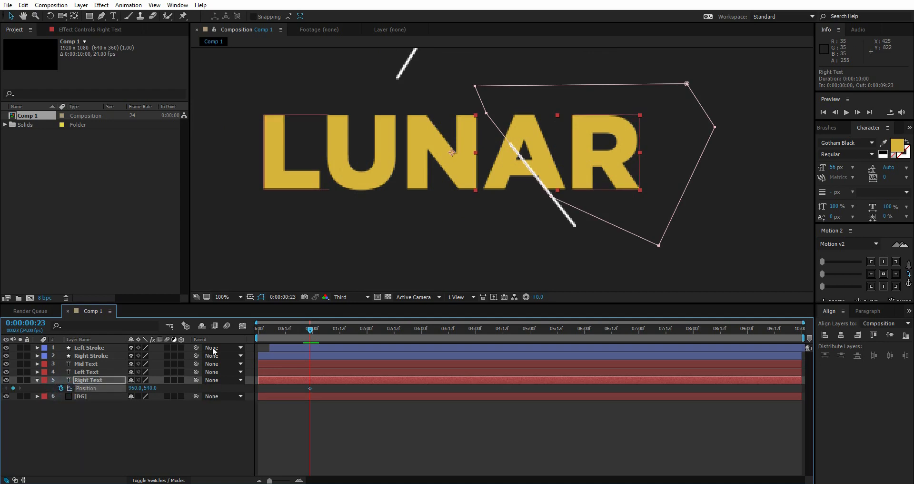
left_click(289, 389)
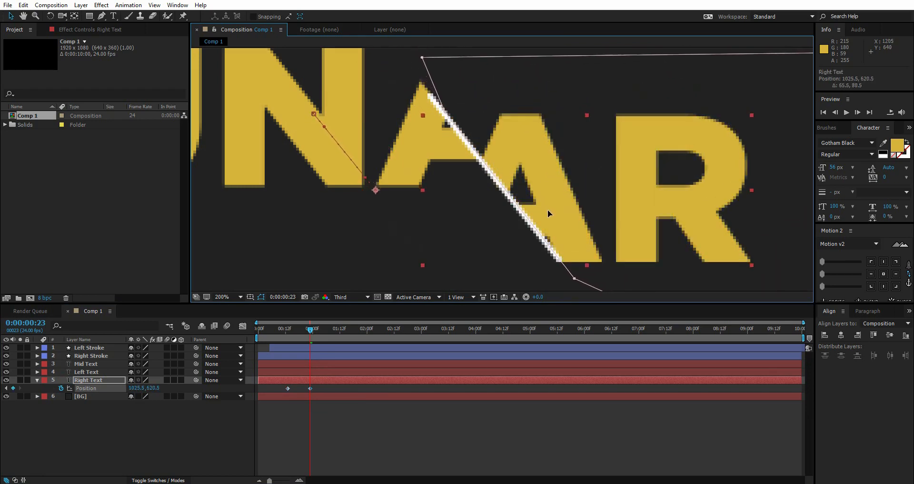
left_click_drag(549, 214, 563, 232)
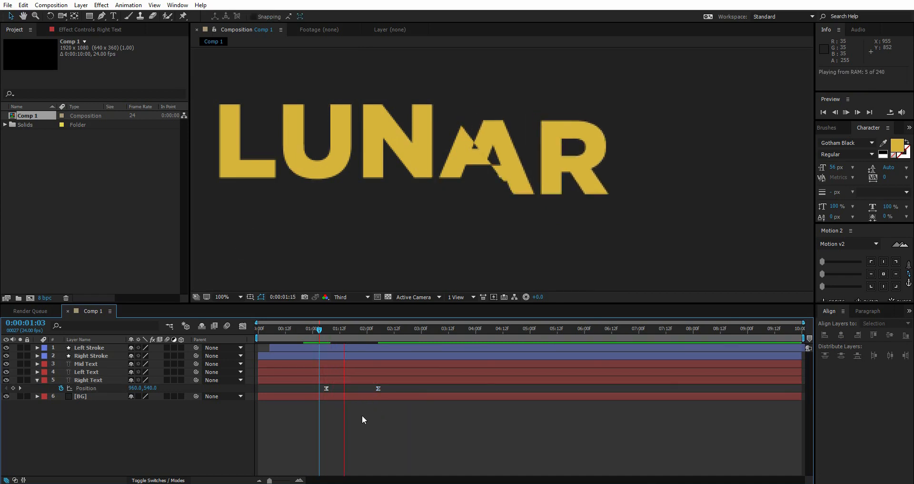
left_click(88, 379)
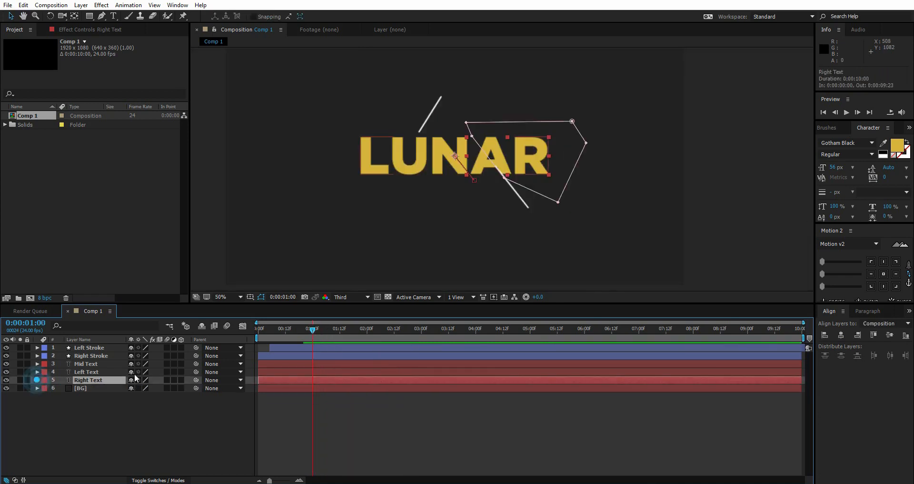
- At 1:03, keyframe Left Text's Position and slide the LU piece down and to the left
left_click(87, 372)
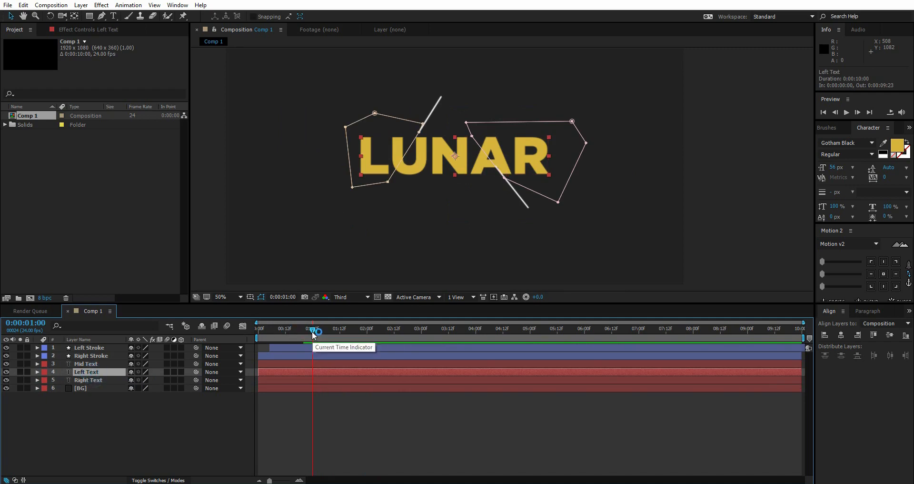
left_click_drag(313, 330, 319, 329)
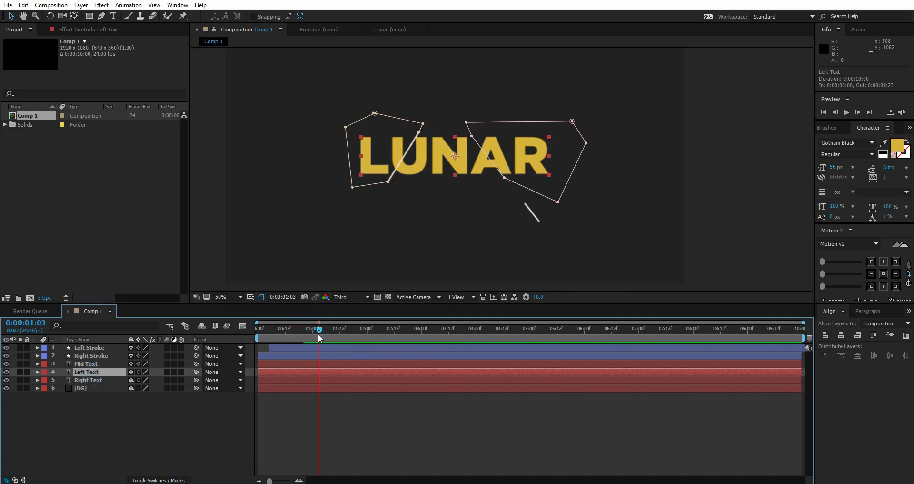
left_click(220, 297)
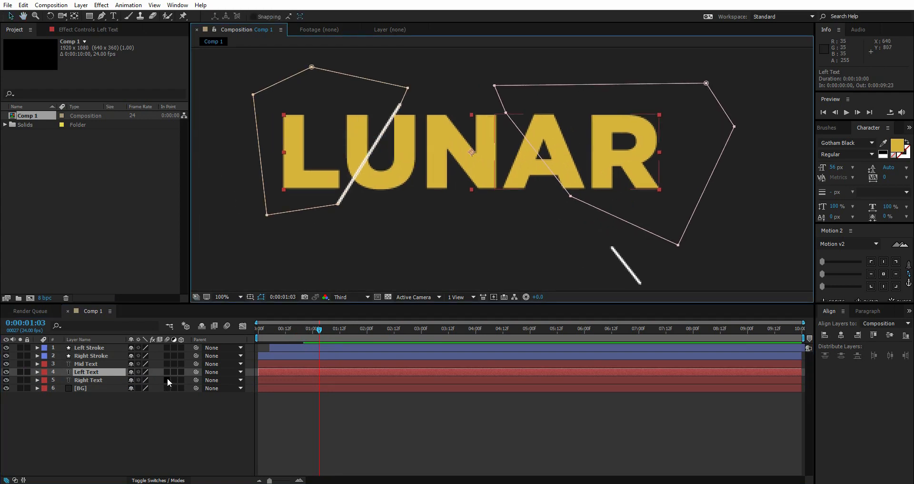
left_click(60, 380)
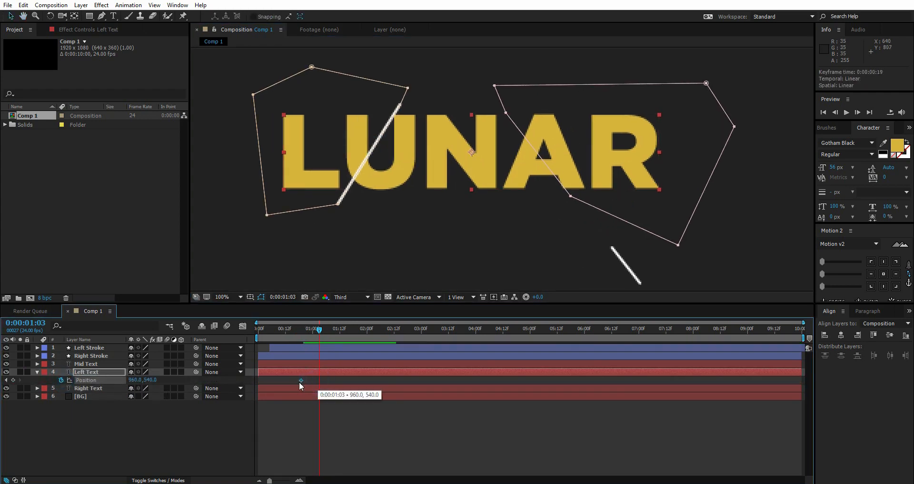
left_click(288, 384)
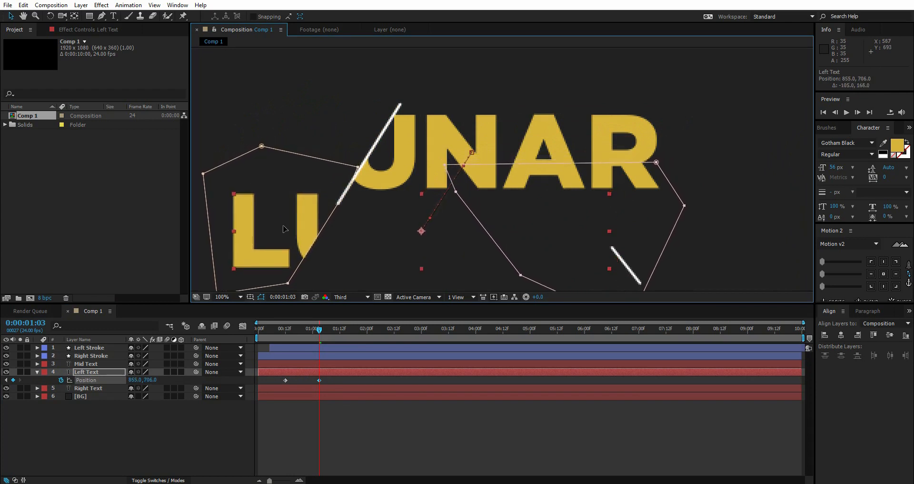
left_click_drag(285, 230, 282, 236)
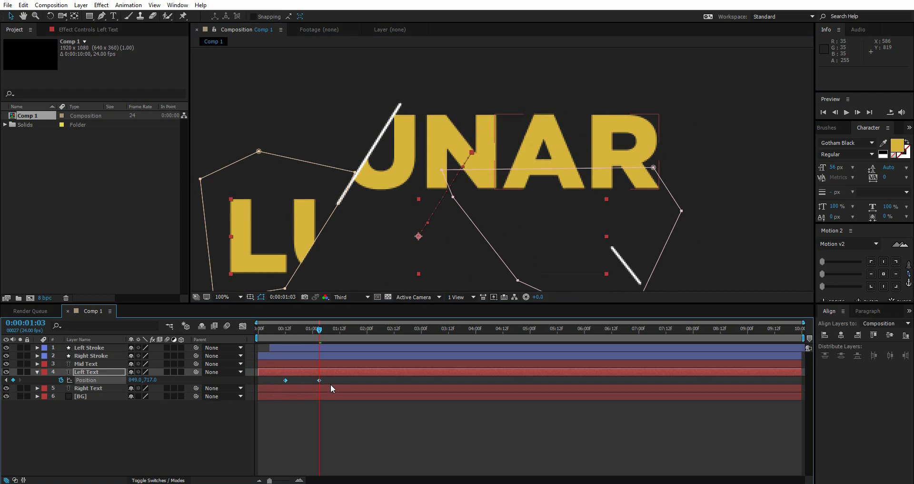
- Shift and spread the Left Text position keyframes later in time and ease the slide
left_click_drag(319, 380, 368, 380)
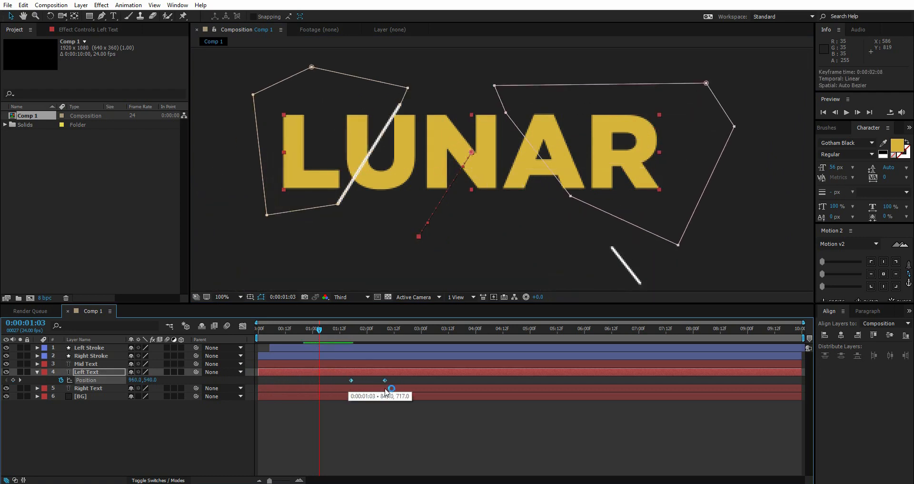
left_click(393, 380)
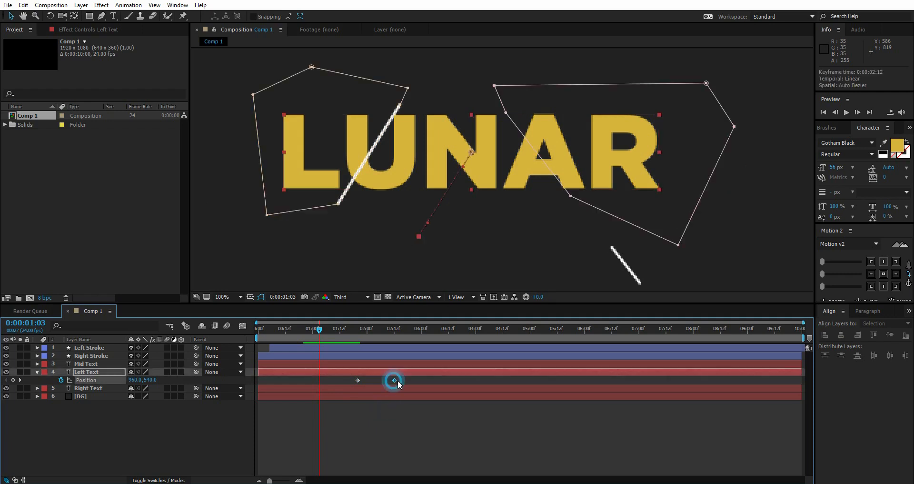
left_click_drag(394, 380, 419, 380)
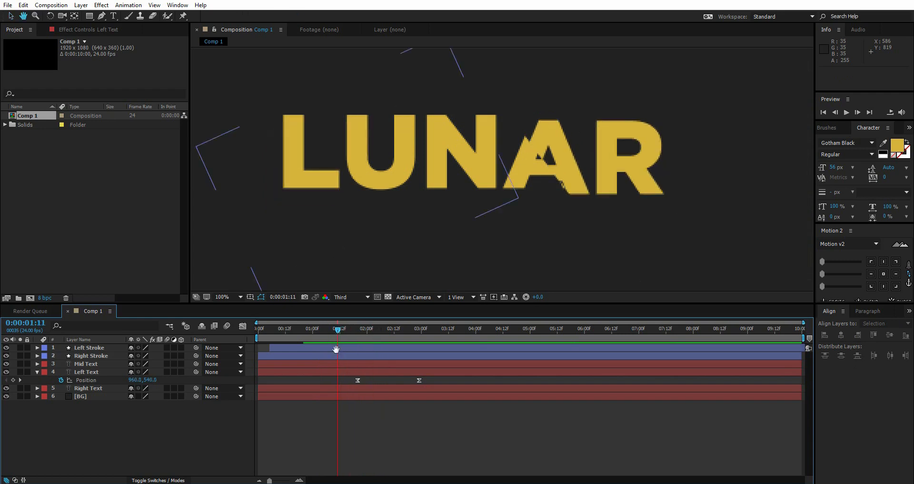
left_click(148, 310)
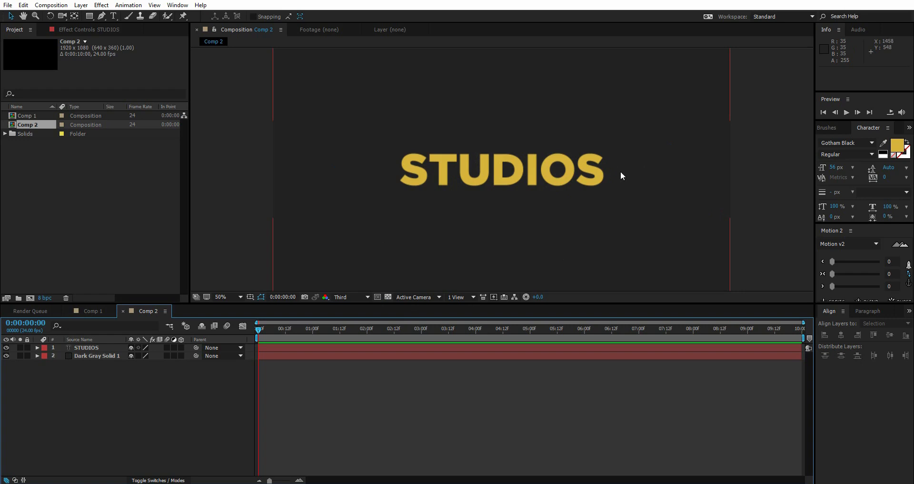
mouse_move(636, 170)
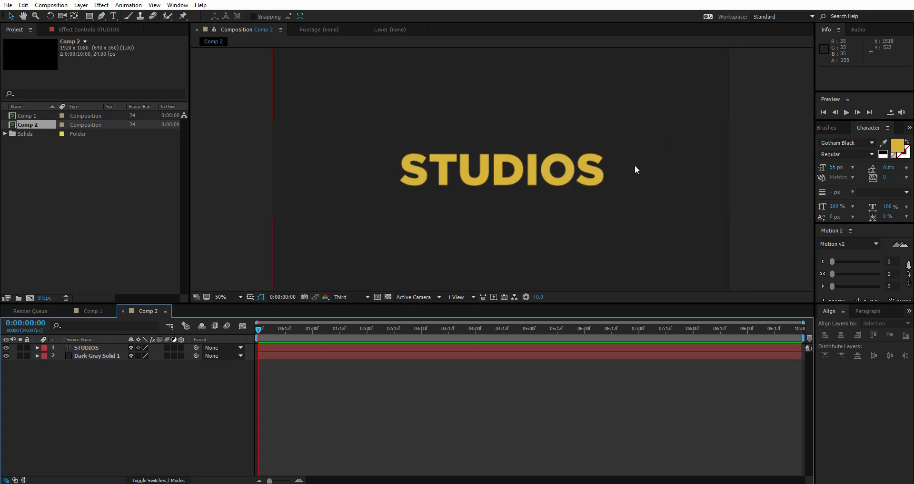
mouse_move(395, 175)
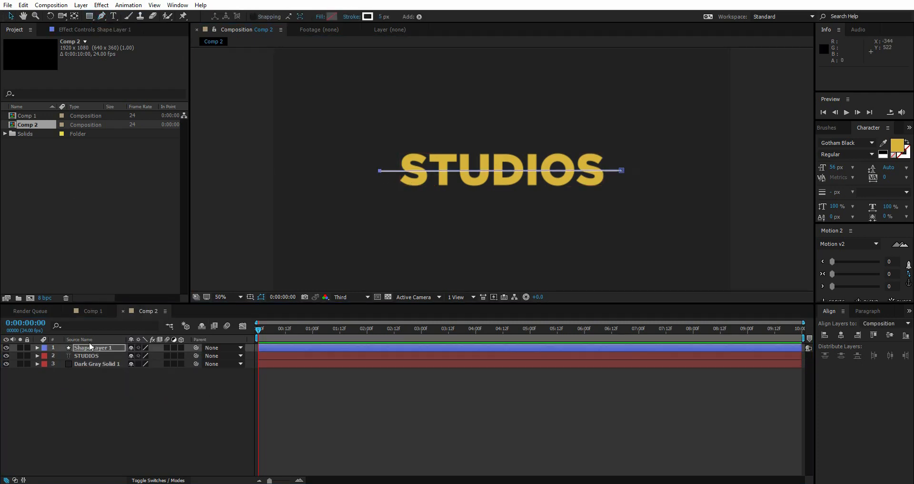
- Keyframe the line shape's Trim Paths End from 0% so the line draws itself across STUDIOS
left_click(37, 347)
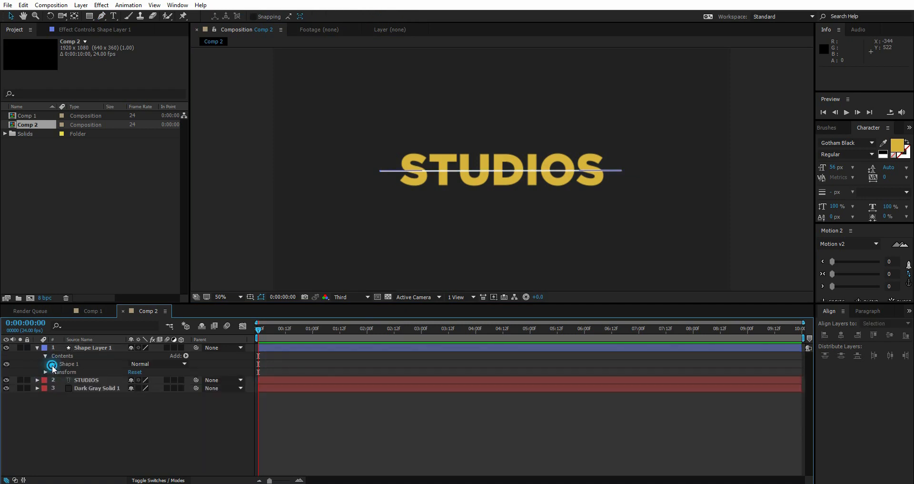
left_click(46, 364)
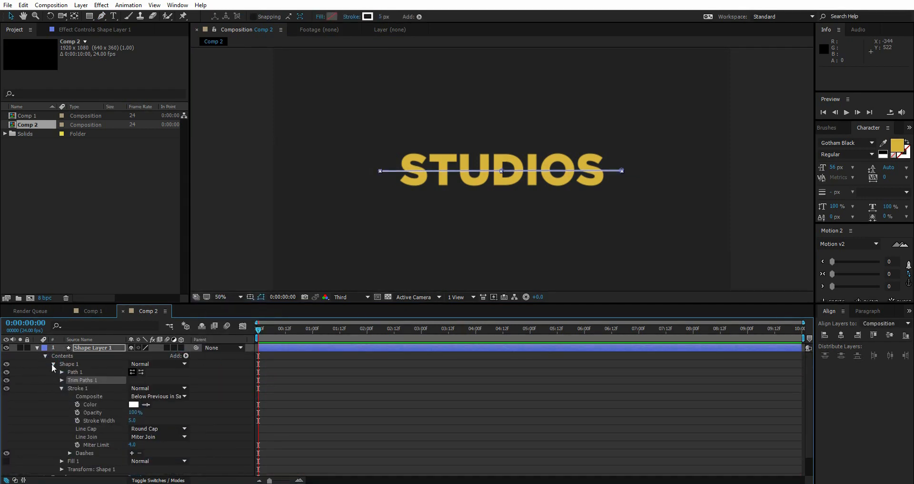
left_click(62, 381)
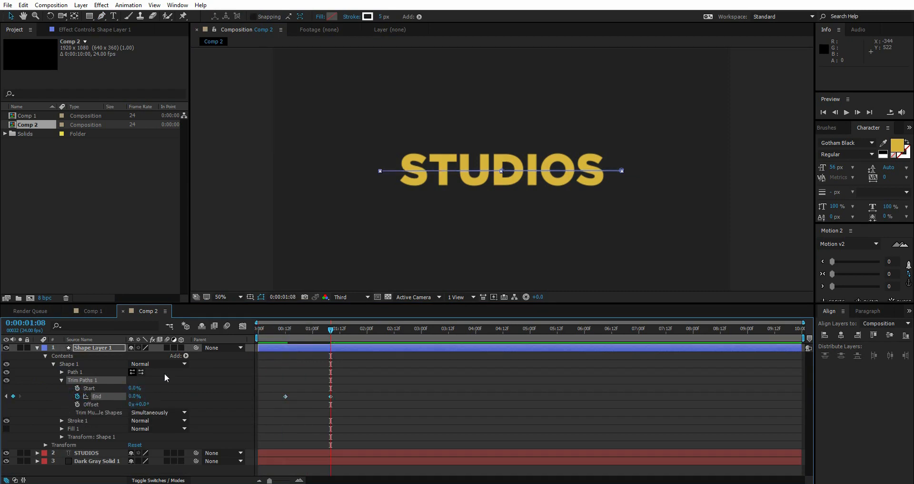
left_click(285, 329)
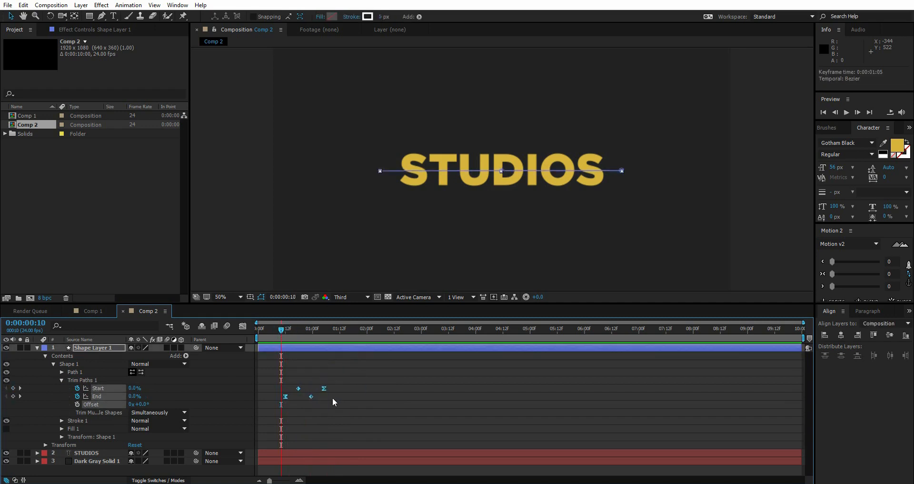
left_click(287, 329)
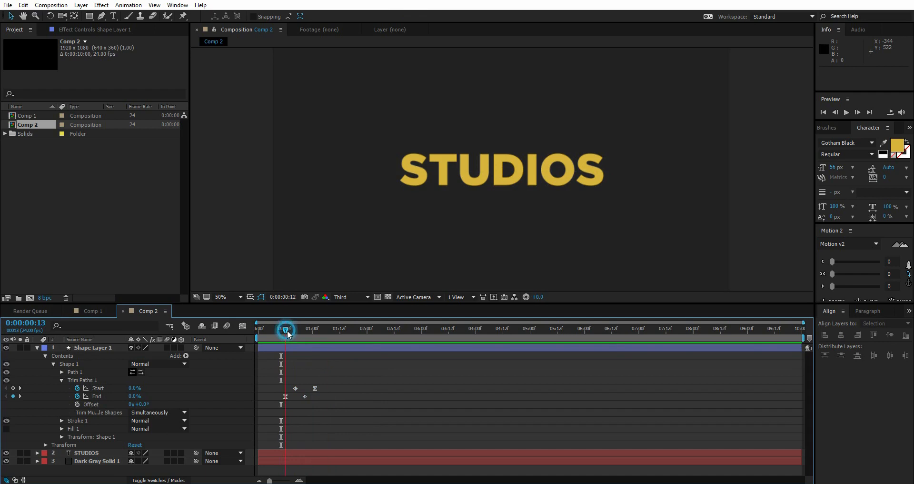
left_click(38, 348)
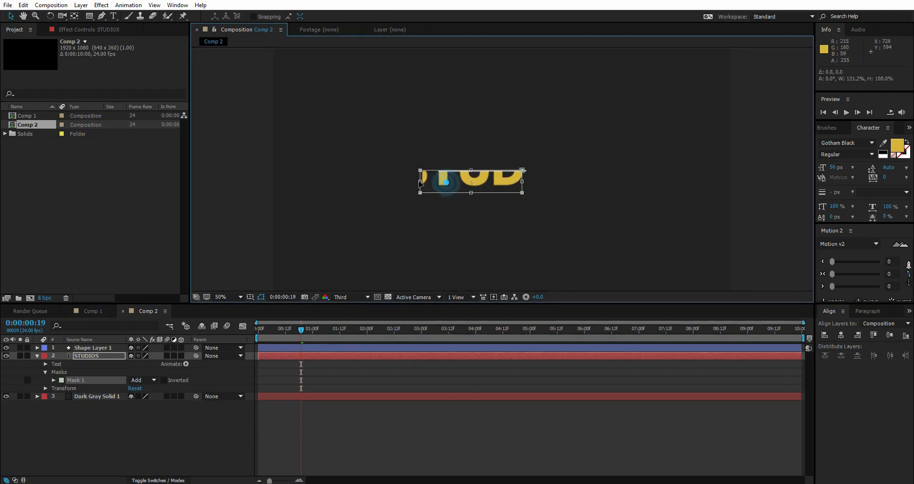
- Rename the STUDIOS copies to up STUDIOS and down STUDIOS and collapse the down layer
left_click(87, 355)
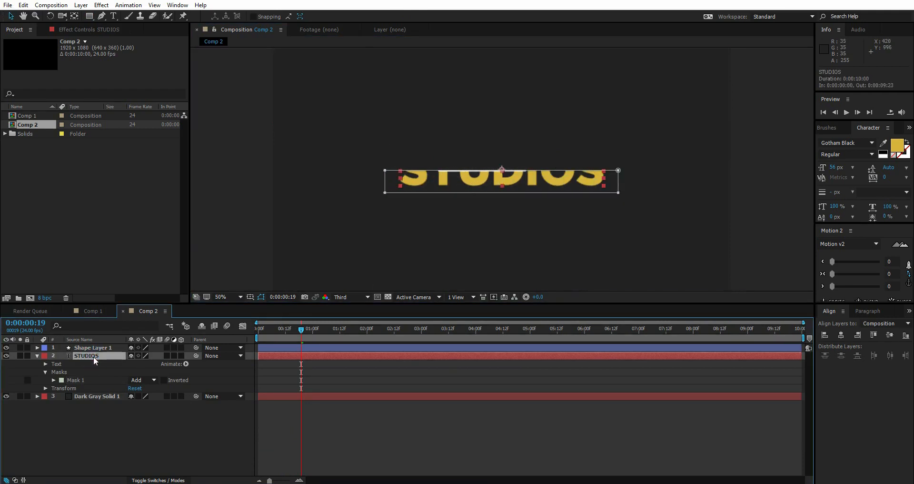
type("up")
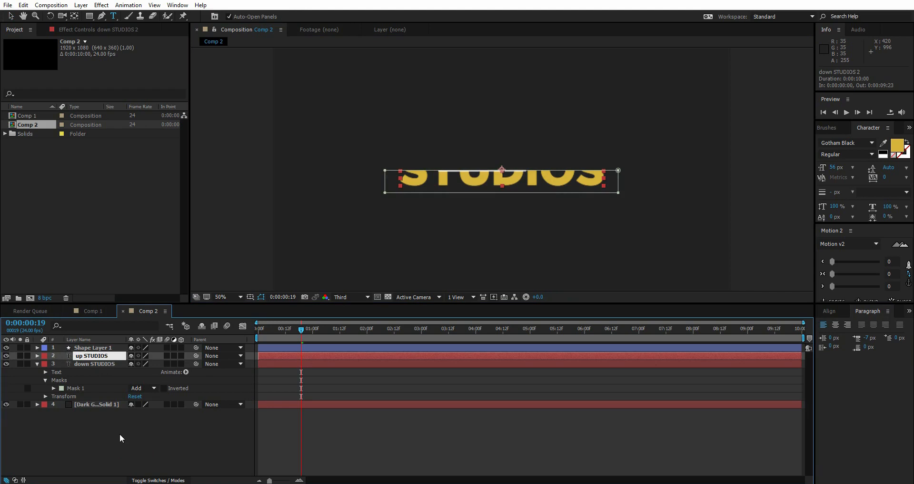
left_click(37, 355)
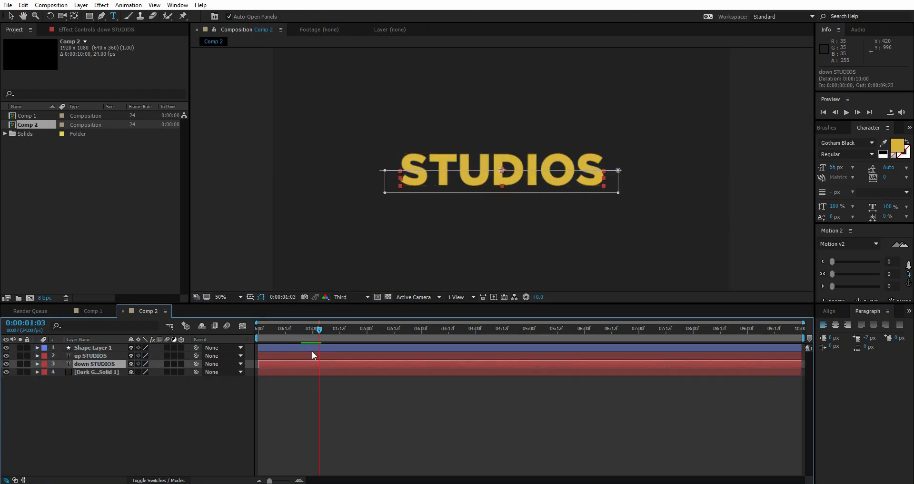
- Keyframe down STUDIOS Position (Y 1120) and Rotation so the lower half drops and tilts after the cut
left_click(36, 364)
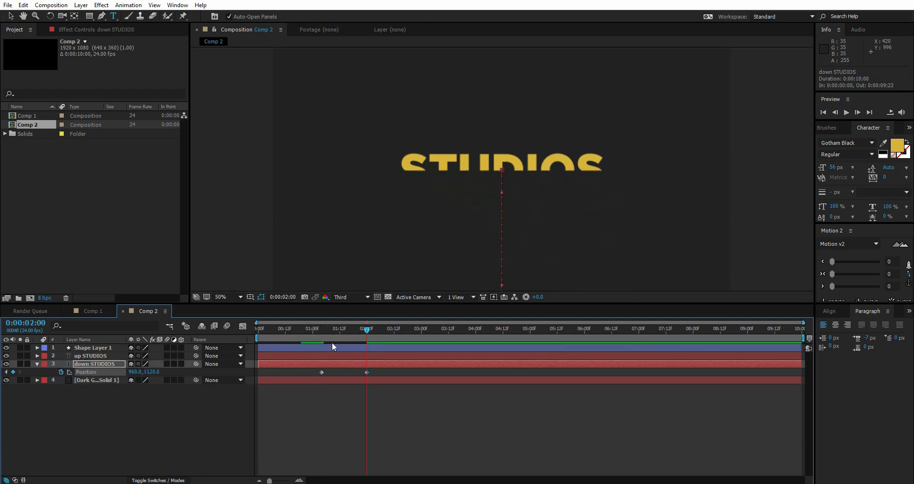
left_click(60, 372)
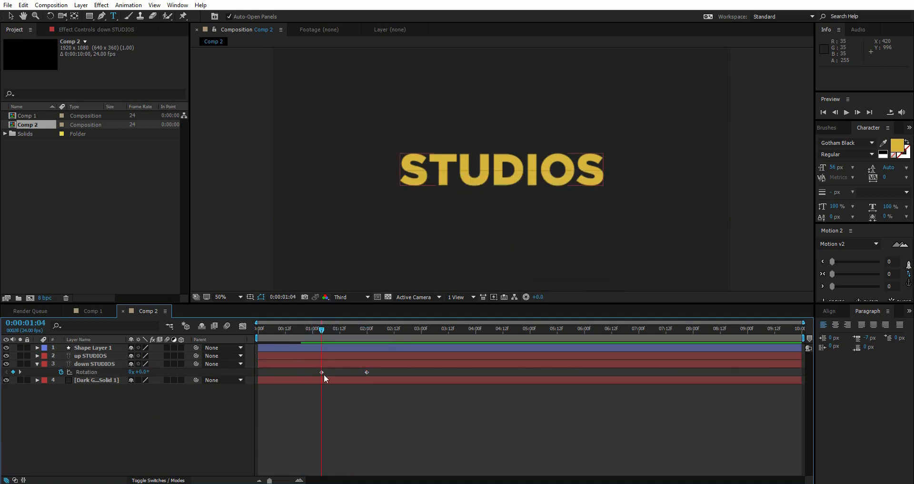
left_click(93, 363)
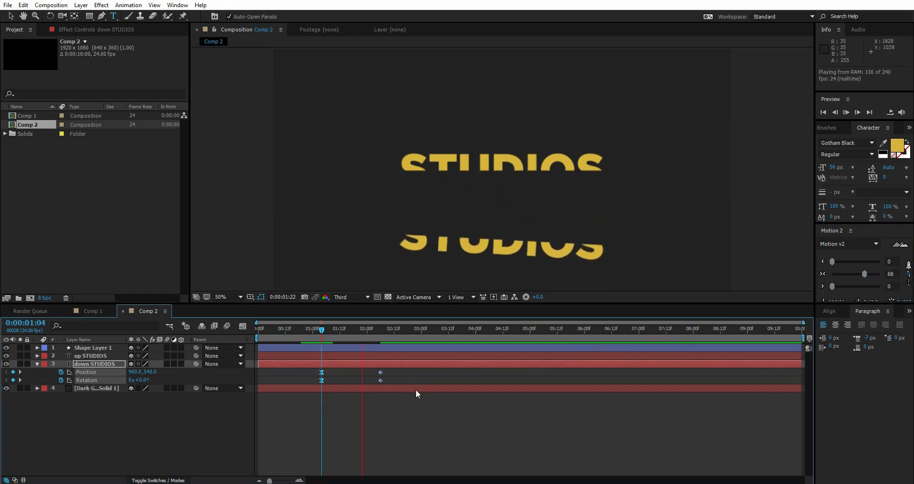
left_click(321, 330)
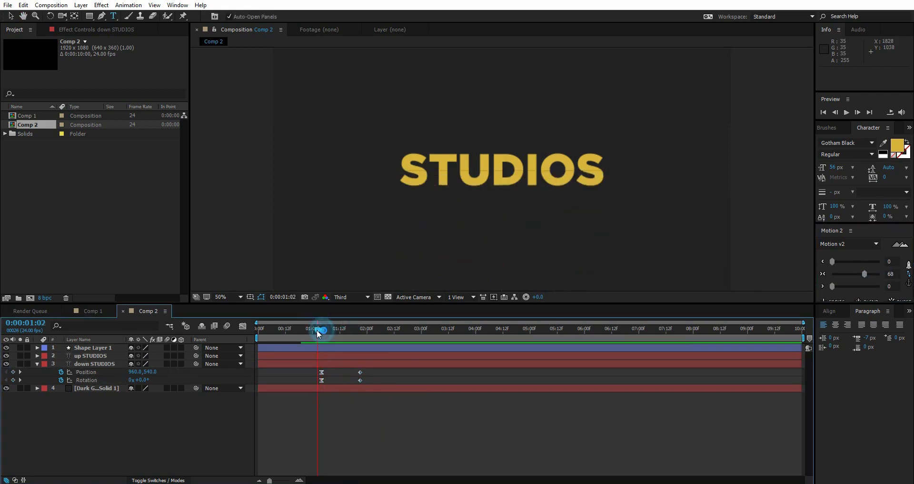
left_click_drag(320, 330, 312, 330)
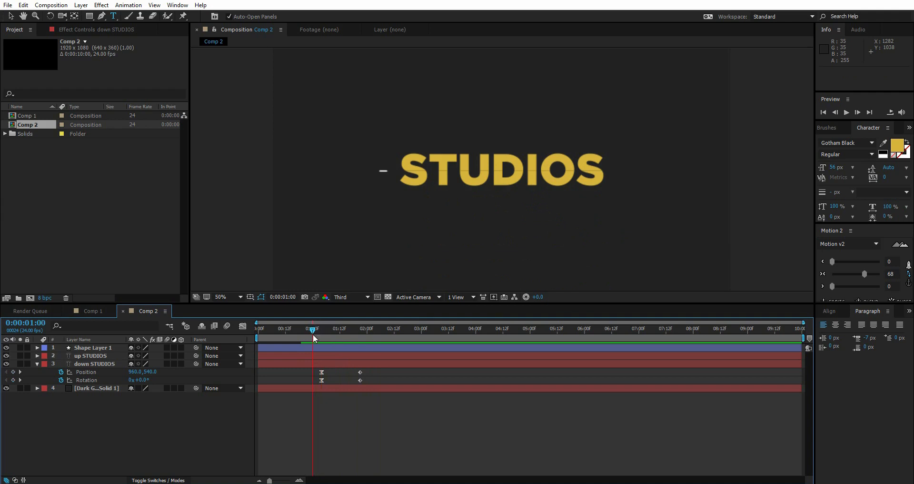
left_click(222, 297)
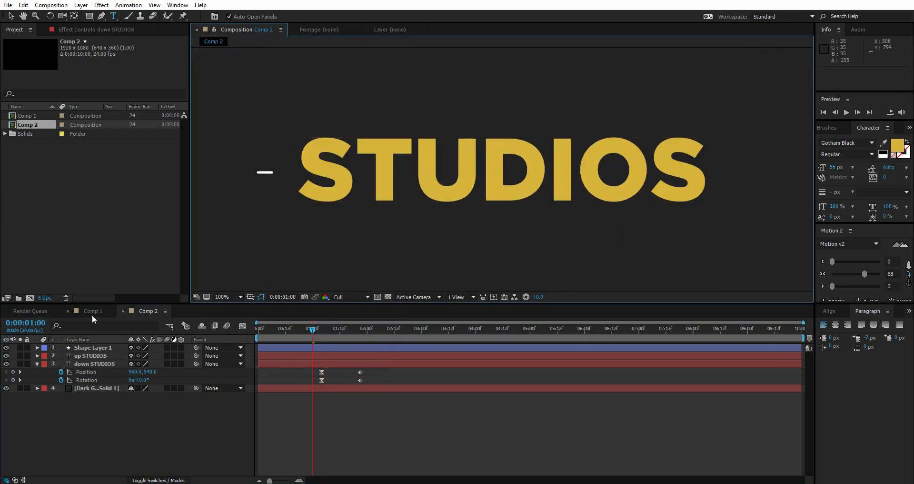
- Preview the falling half and compare the STUDIOS and LUNAR compositions
left_click(92, 310)
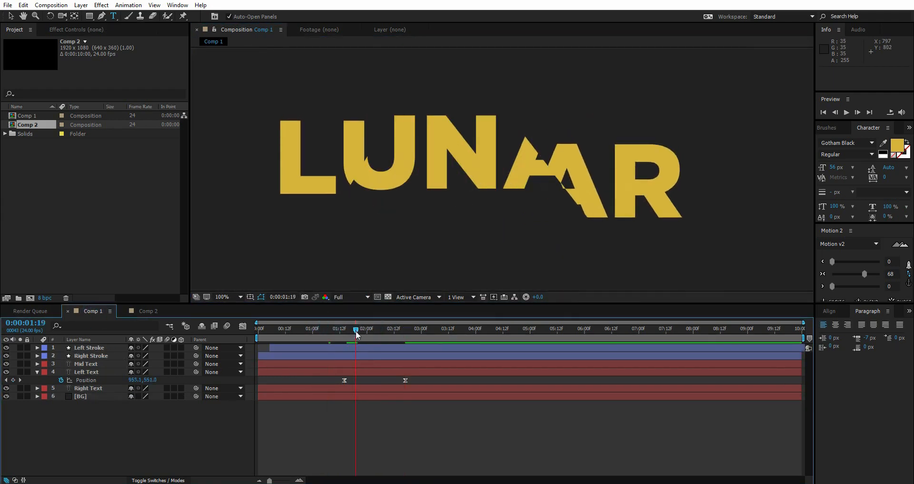
left_click(149, 310)
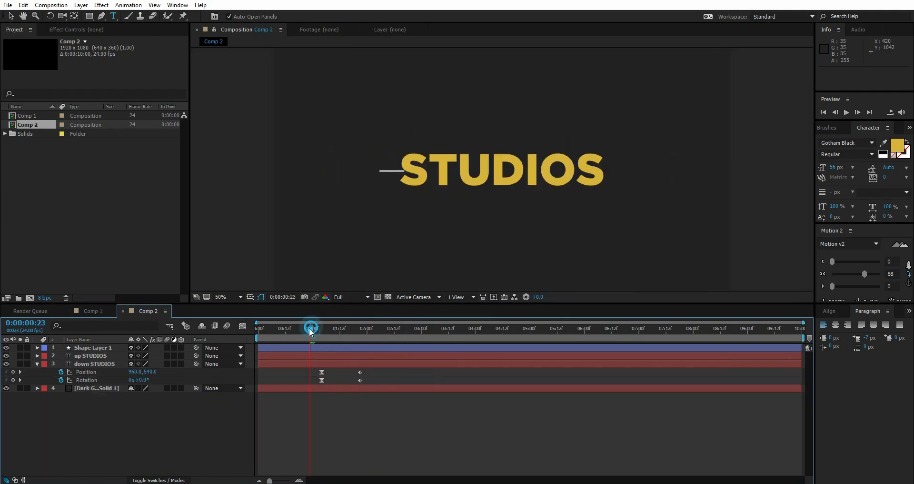
left_click_drag(311, 328, 372, 328)
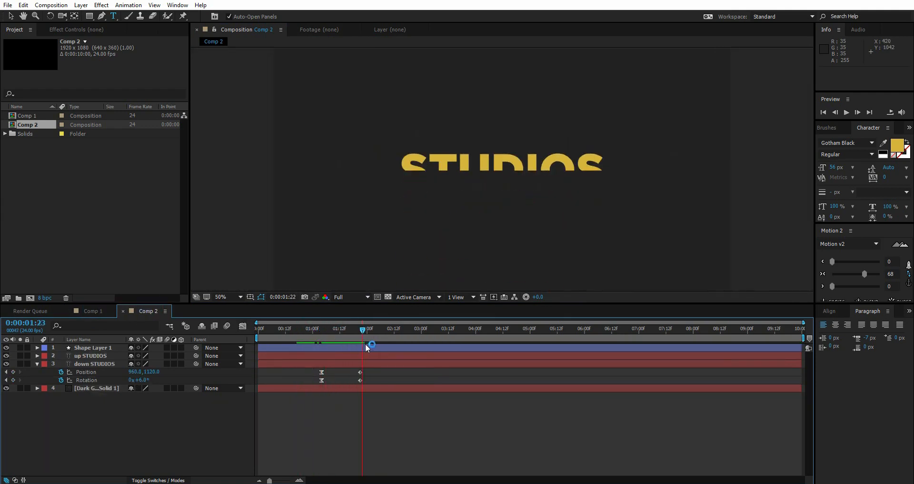
left_click(91, 310)
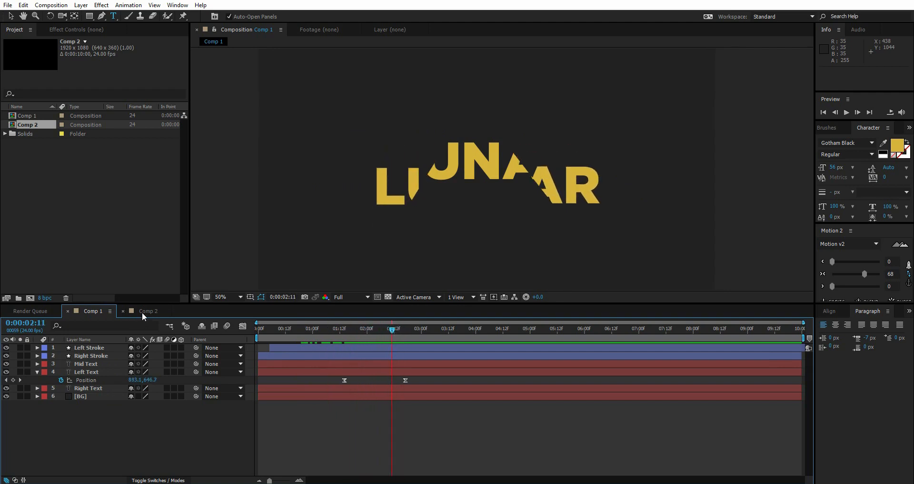
left_click(148, 311)
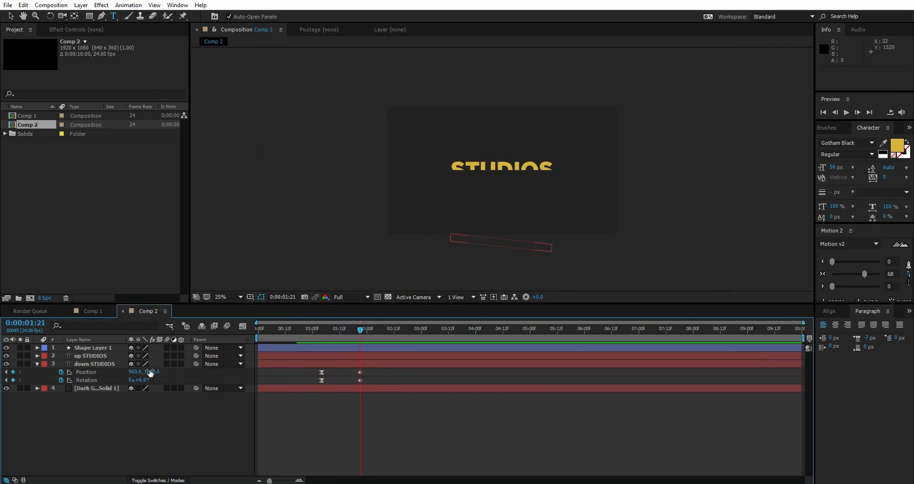